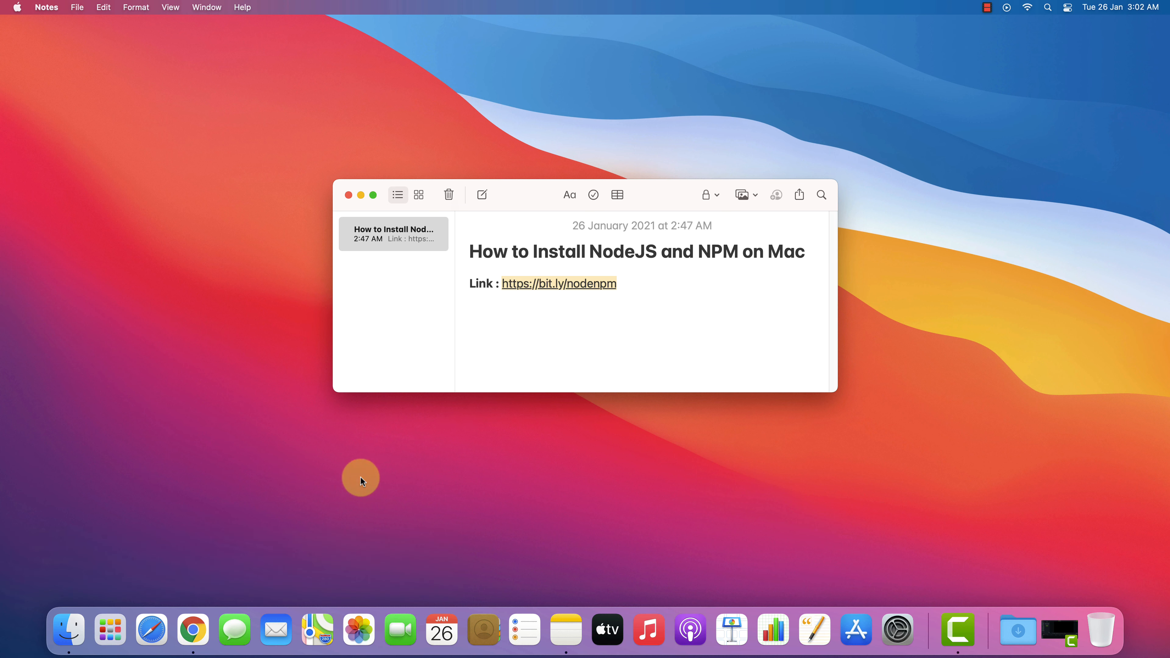
- Launch Chrome from the Dock and bring up the new tab's address-bar paste options
click(194, 629)
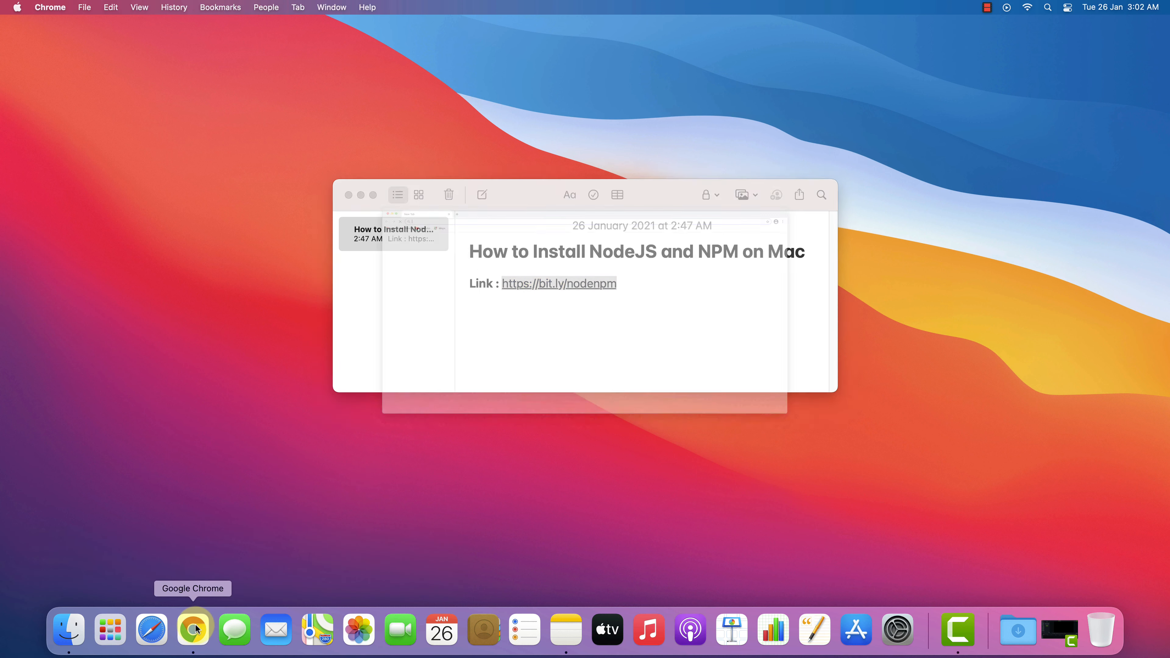
click(194, 631)
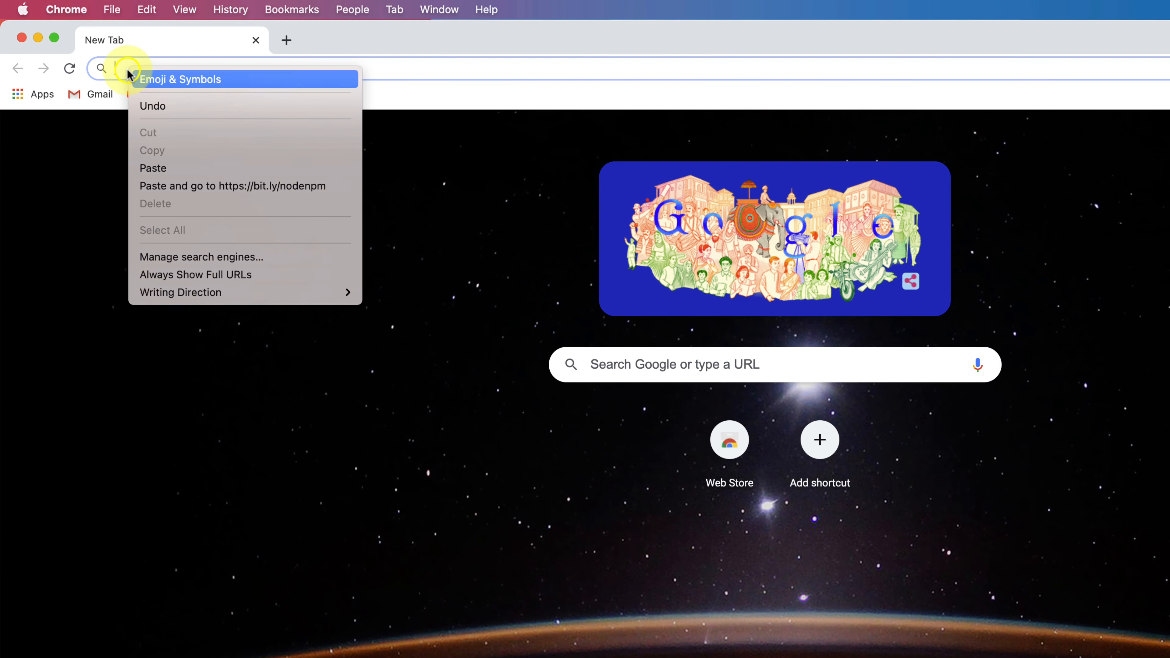
- Paste-and-go to the nodenpm link and review the LTS version with bundled npm 6.14.10
click(232, 186)
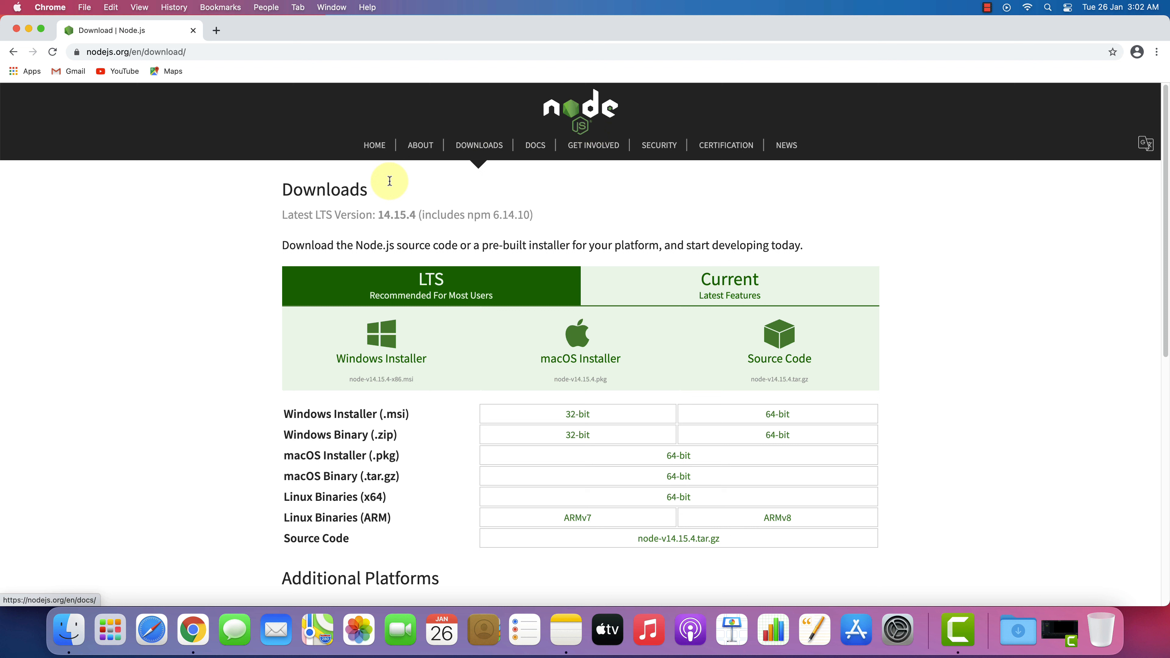
double_click(323, 189)
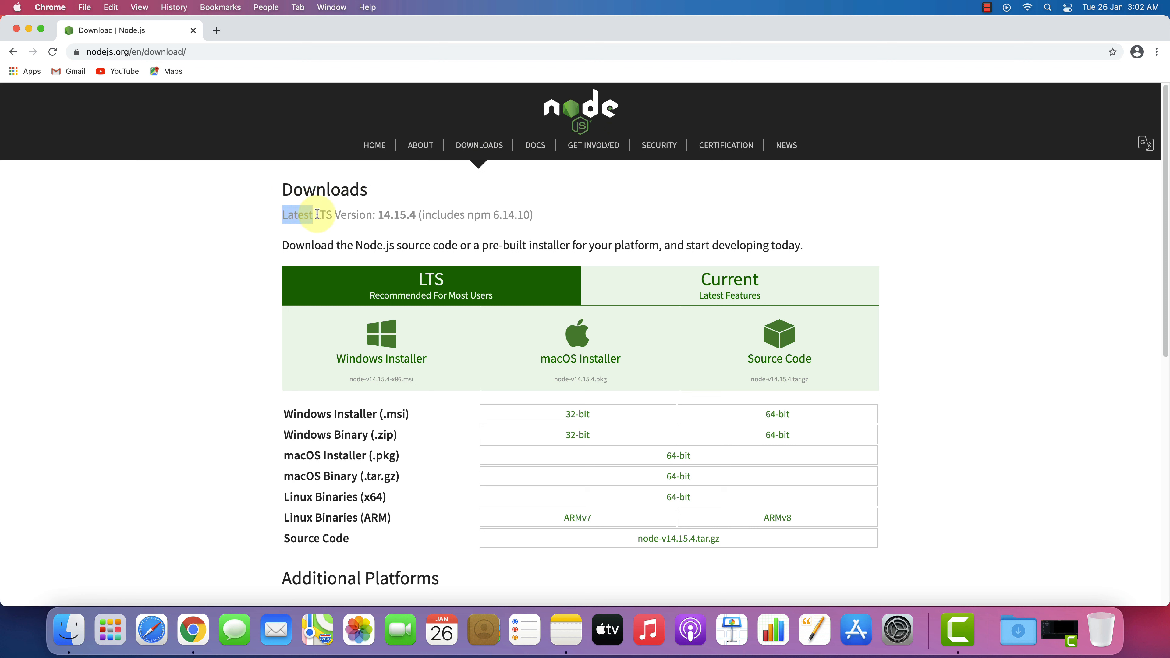
drag(314, 214, 416, 215)
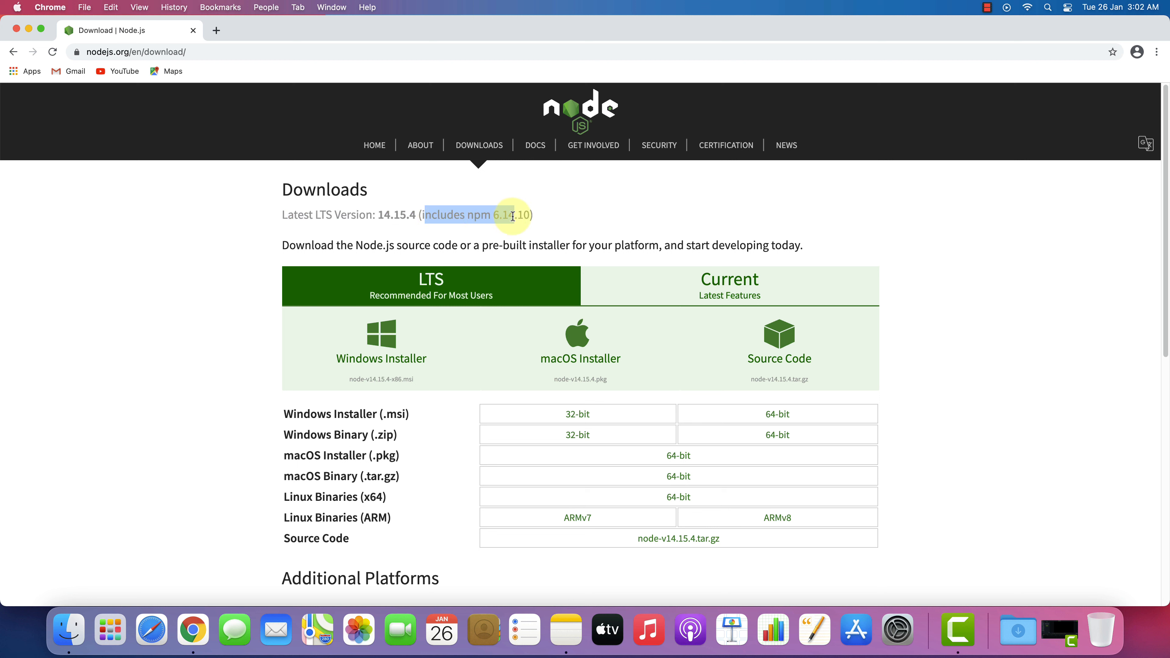
drag(485, 215, 532, 215)
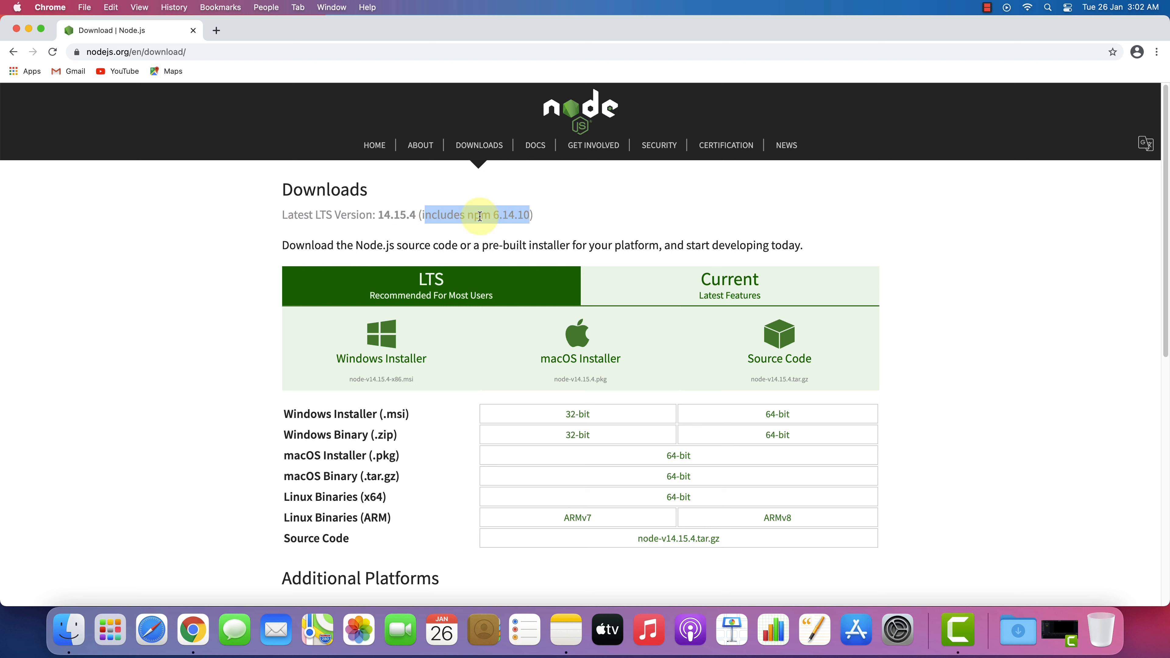
mouse_move(580, 349)
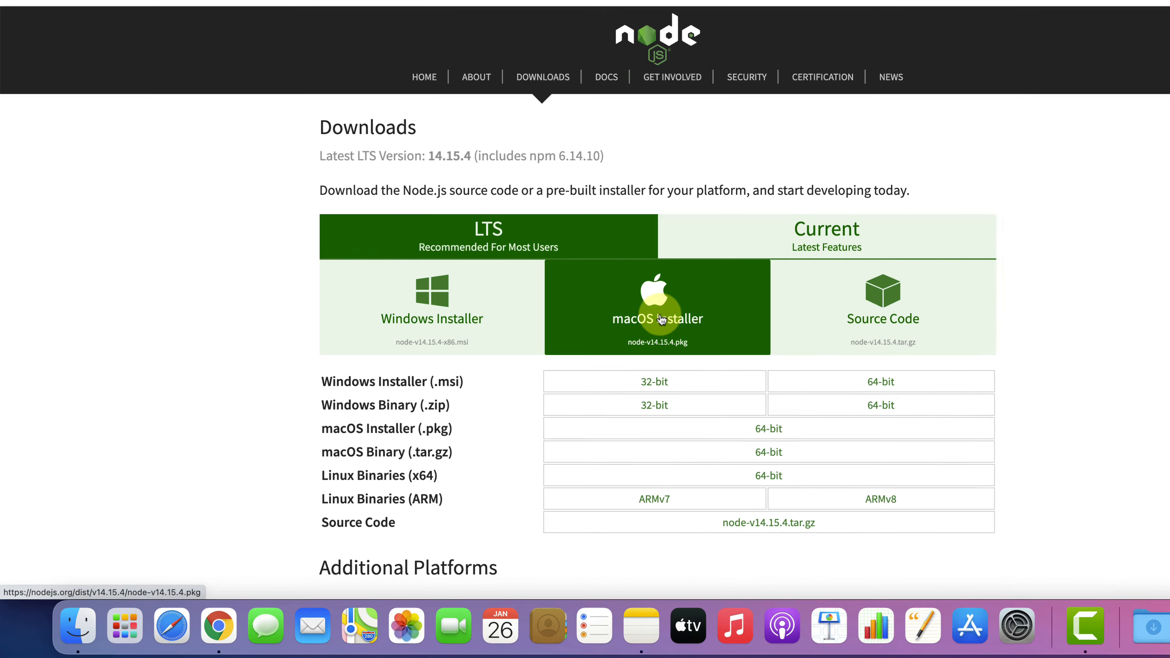
- Download the macOS Installer node-v14.15.4.pkg and show its download options
click(657, 307)
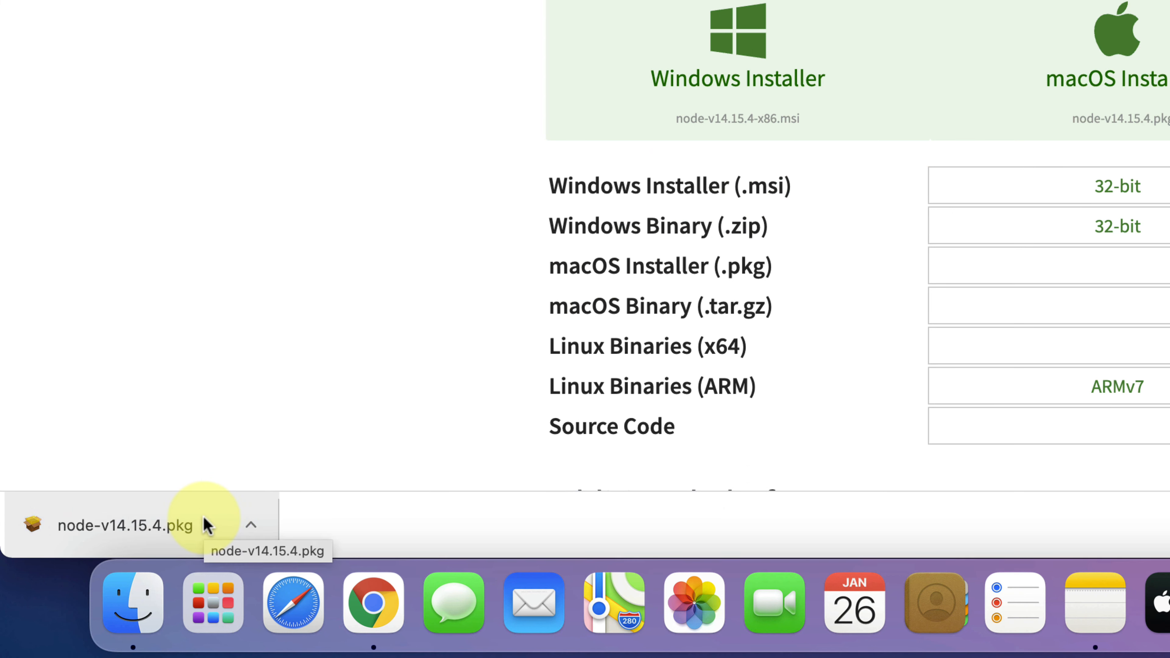
click(252, 525)
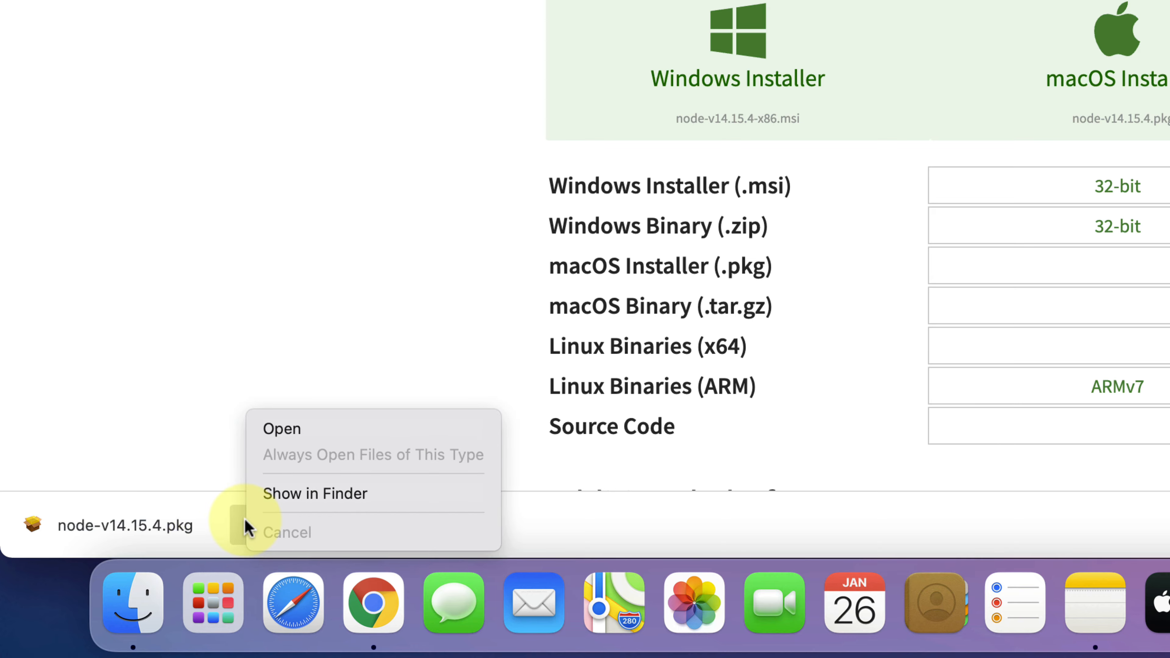
- Reveal node-v14.15.4.pkg in Downloads and launch the Node.js installer from it
click(315, 493)
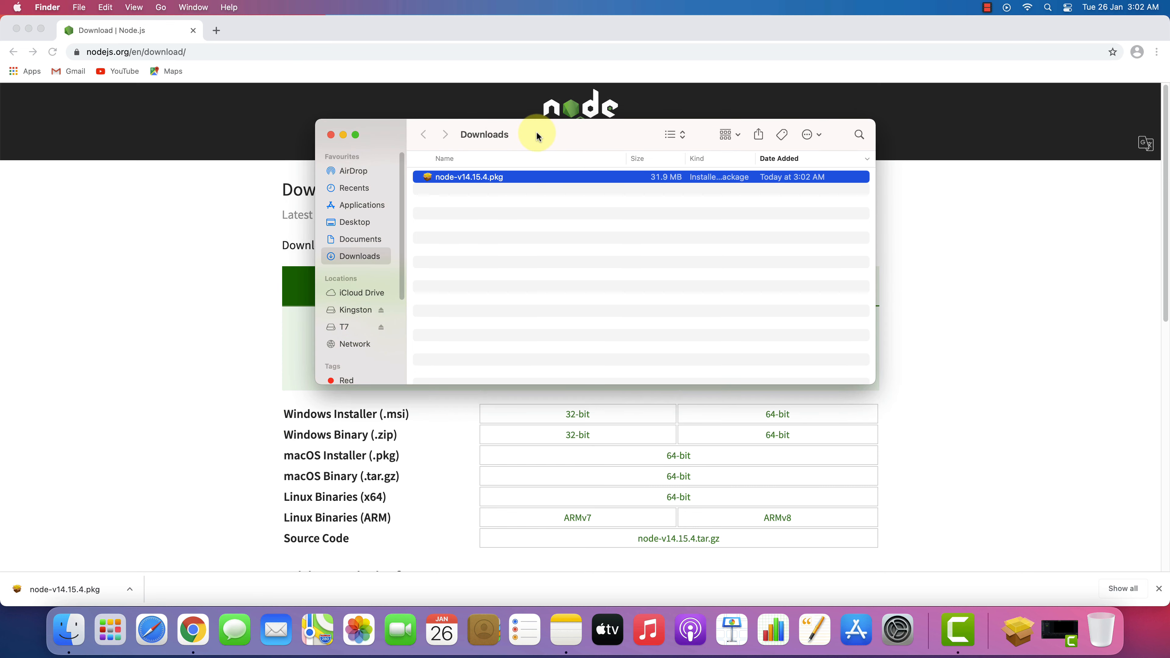
mouse_move(491, 182)
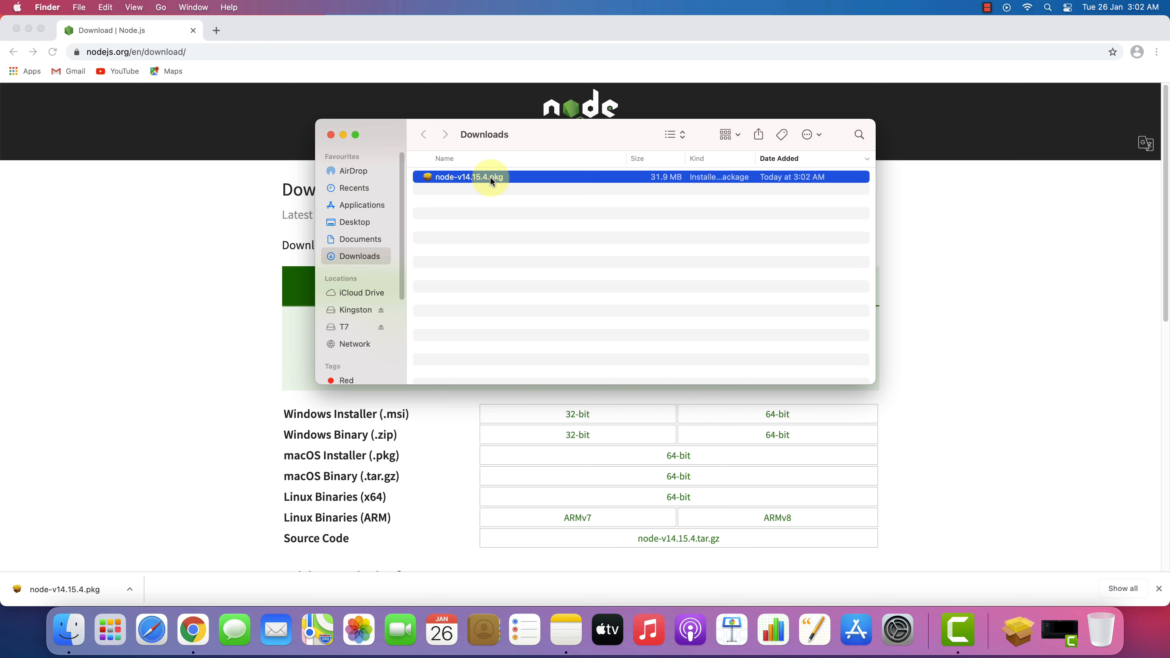
double_click(466, 177)
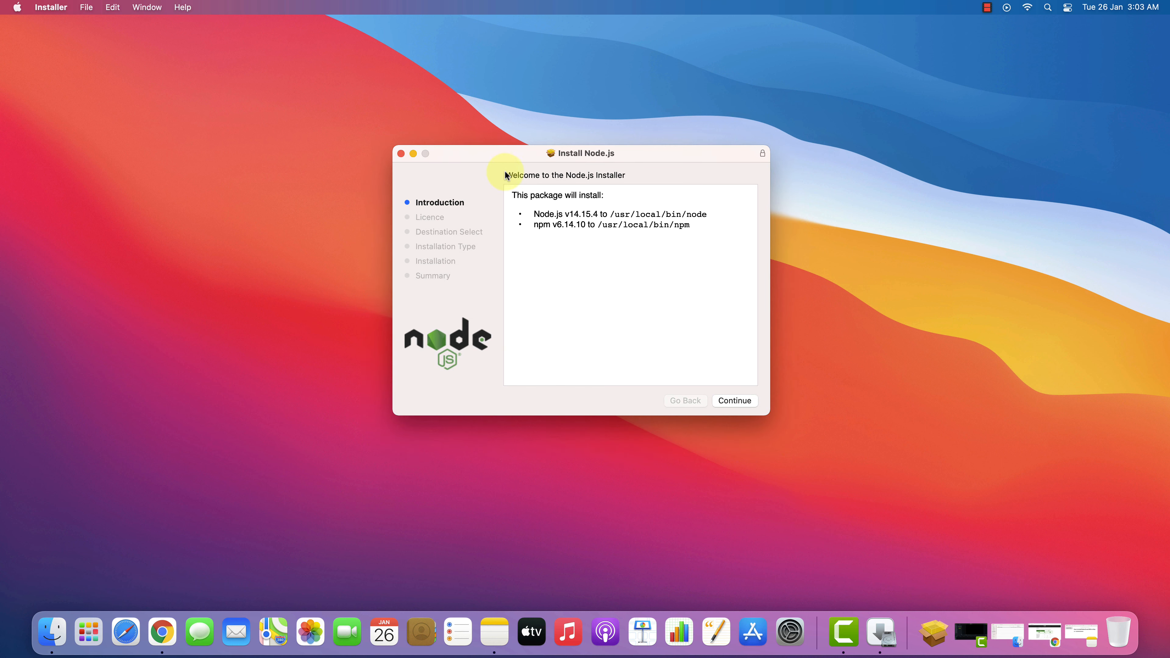
mouse_move(629, 176)
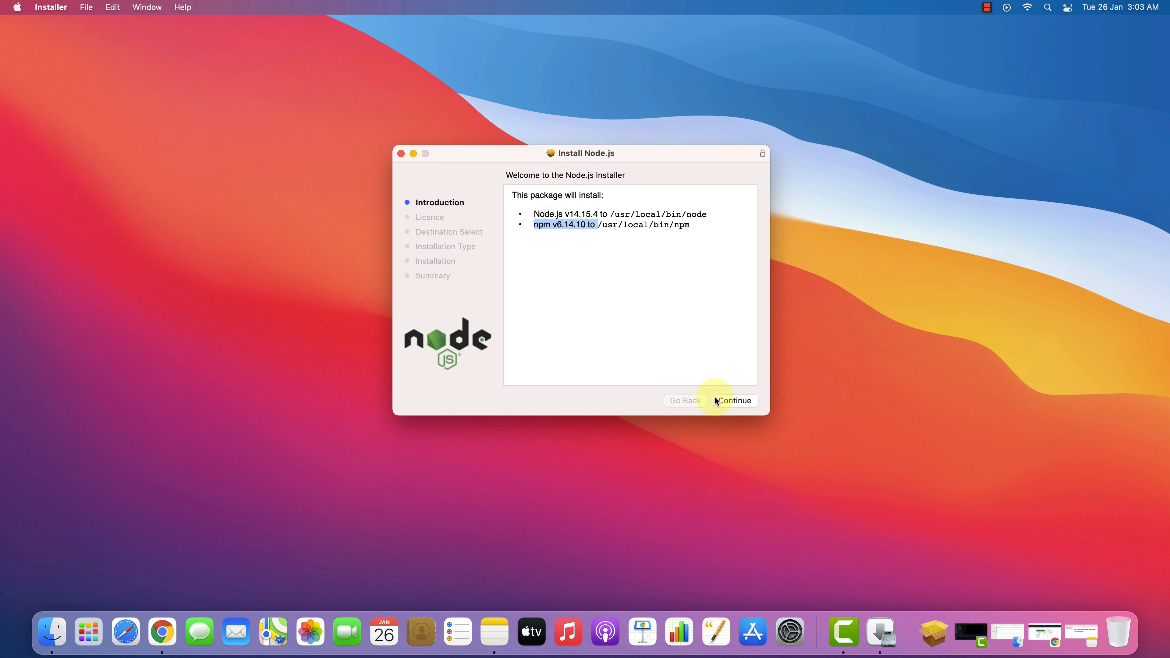
- Continue past the introduction, agree to the Node.js licence and start the standard install on Macintosh HD
click(734, 402)
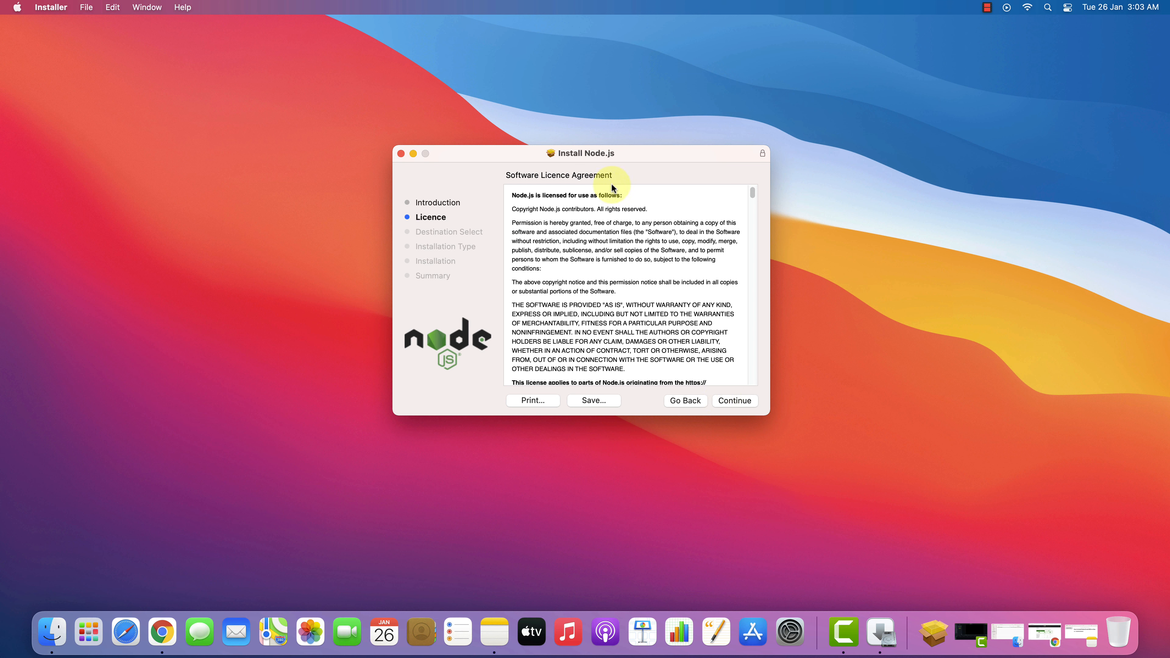
click(733, 401)
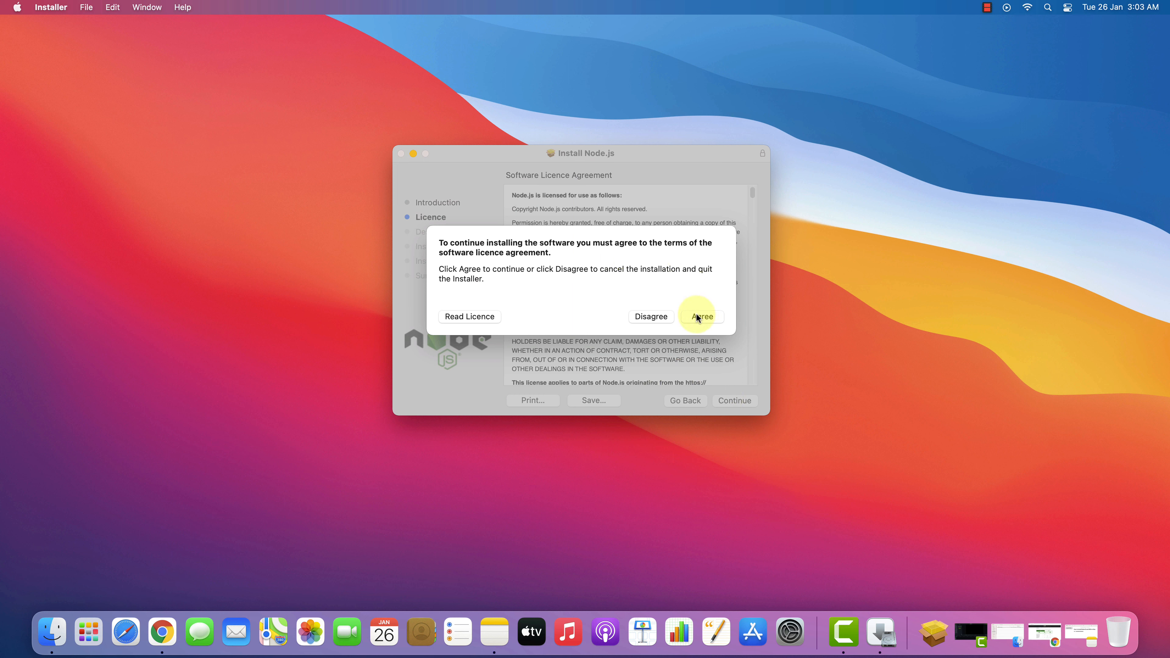
click(701, 316)
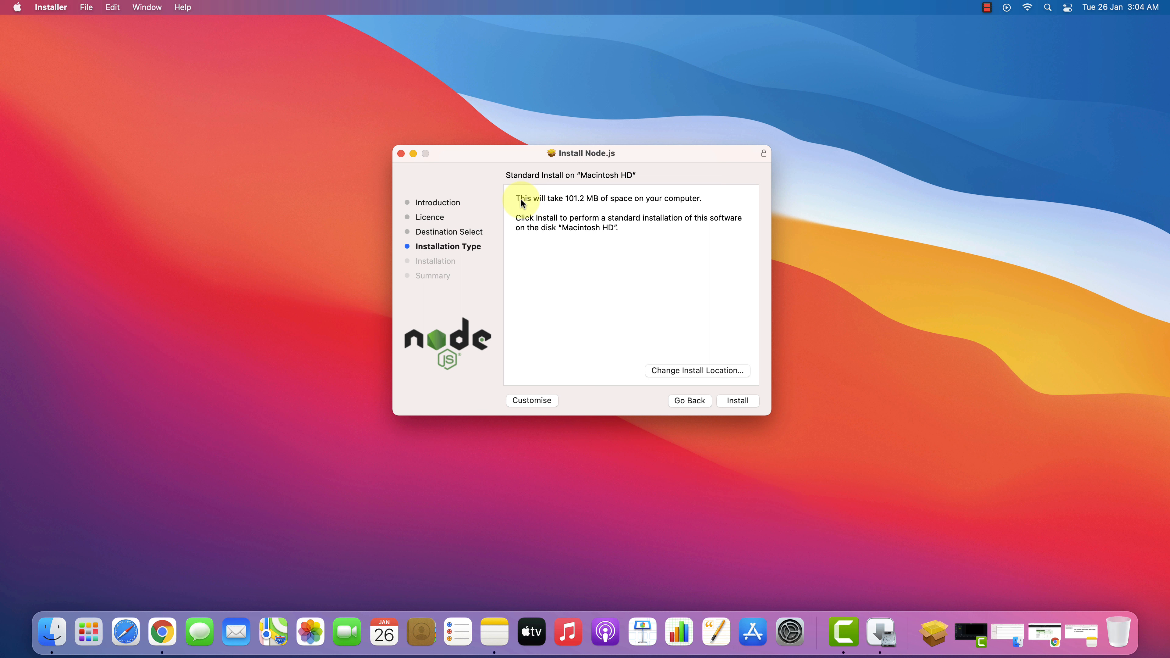
mouse_move(640, 203)
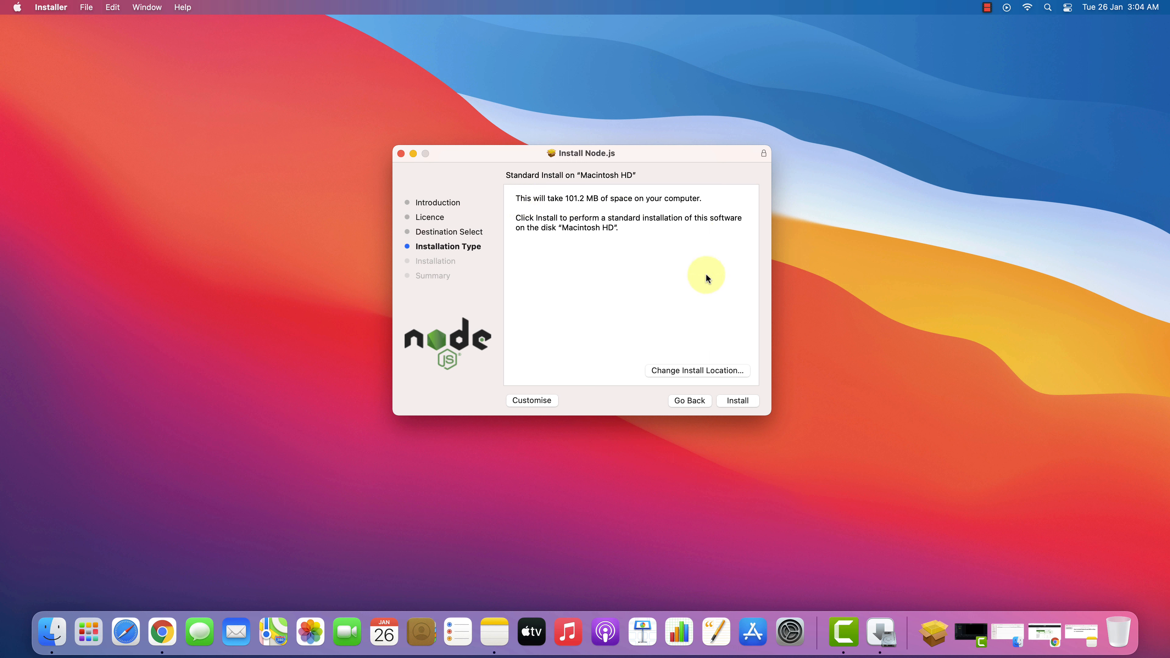
click(737, 401)
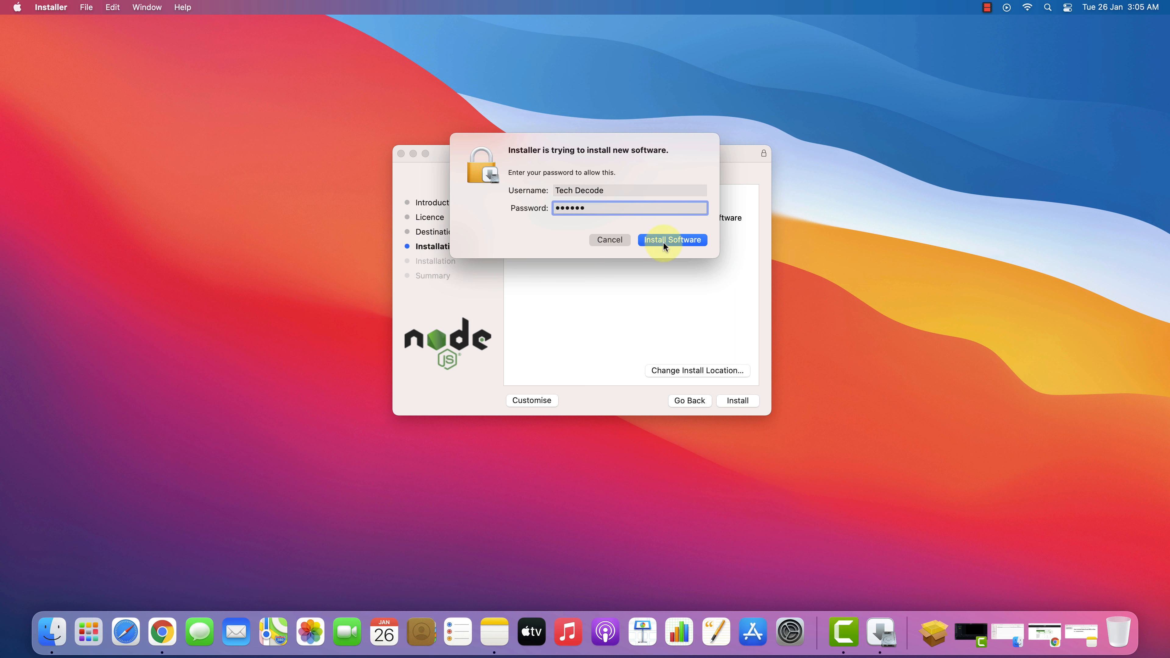
- Authorise the install, close Installer after success and move the package to the Bin
click(671, 240)
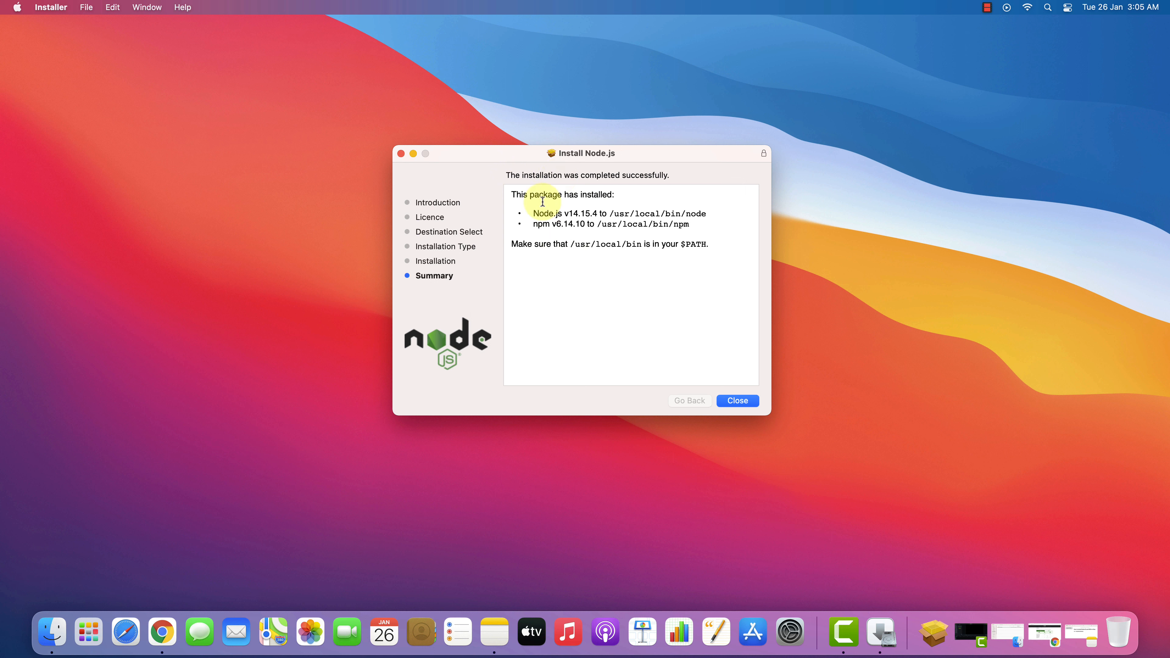
mouse_move(531, 223)
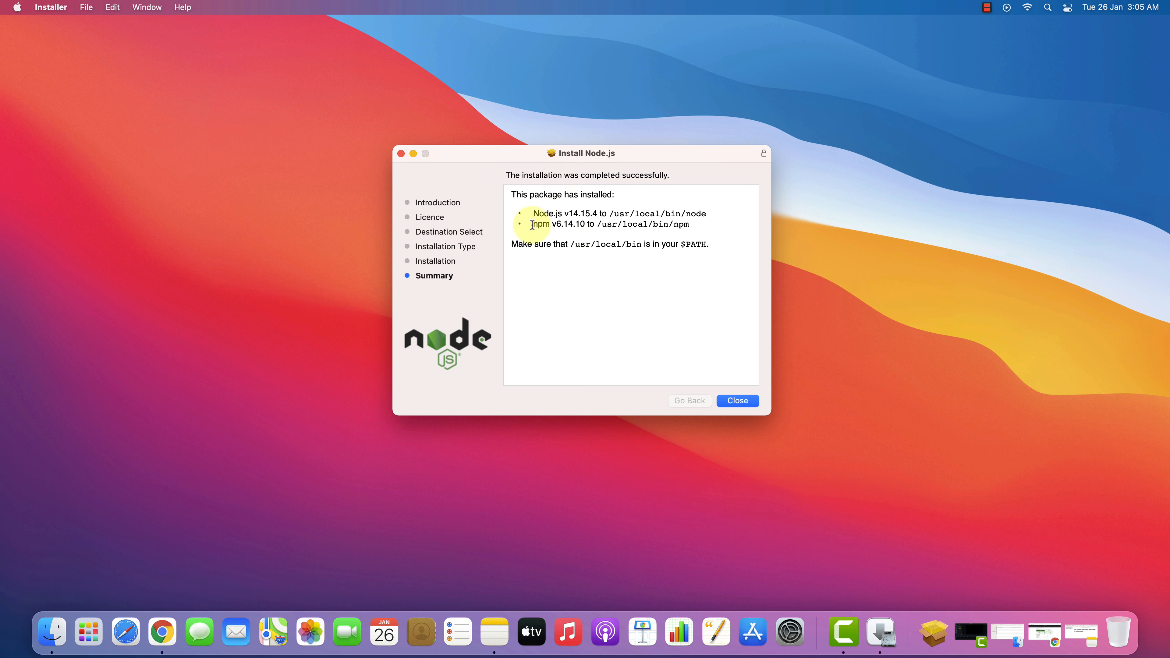
mouse_move(704, 347)
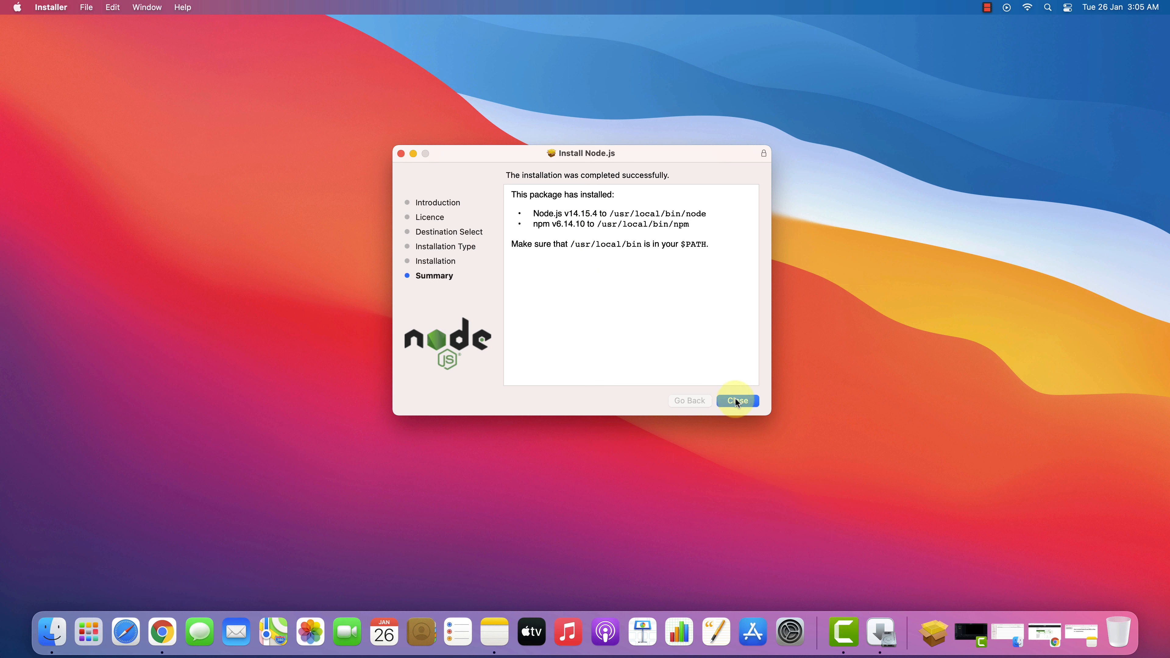
click(737, 401)
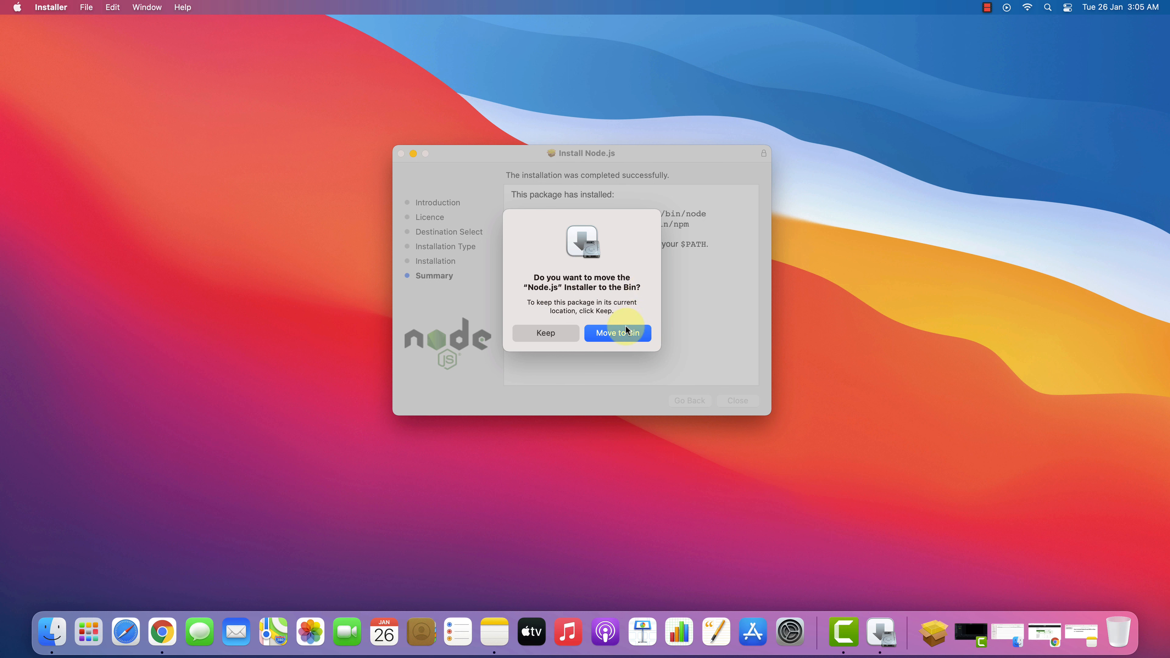
click(617, 333)
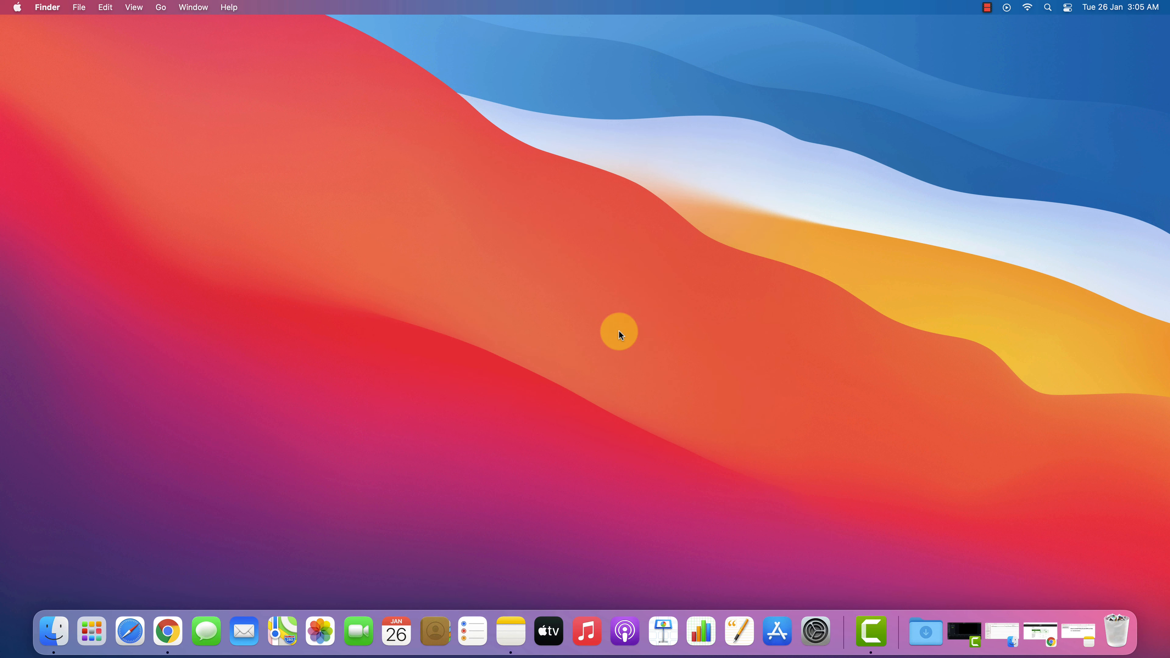
mouse_move(598, 324)
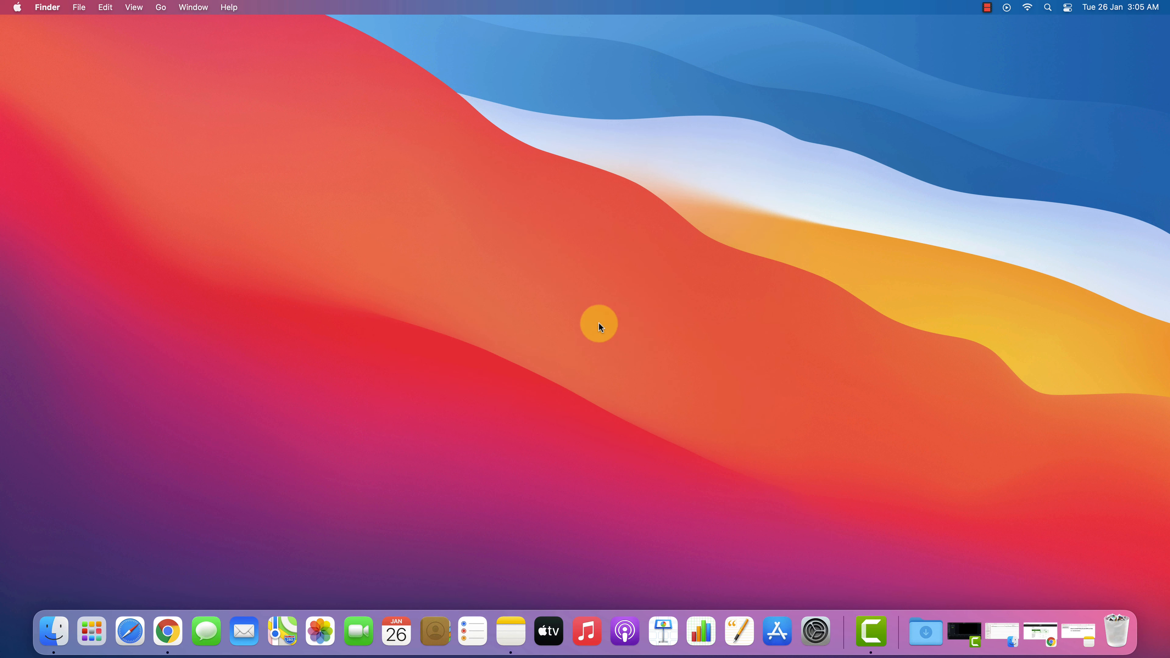
- Search Spotlight for 'terminal' to launch Terminal
key(cmd+space)
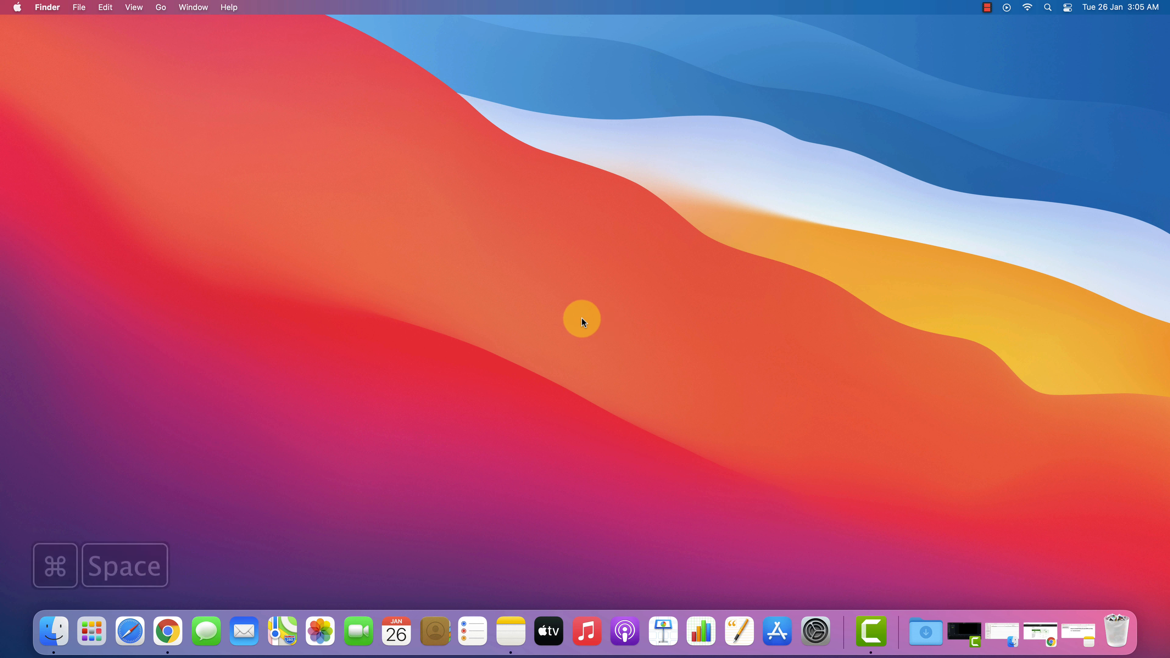
key(cmd+space)
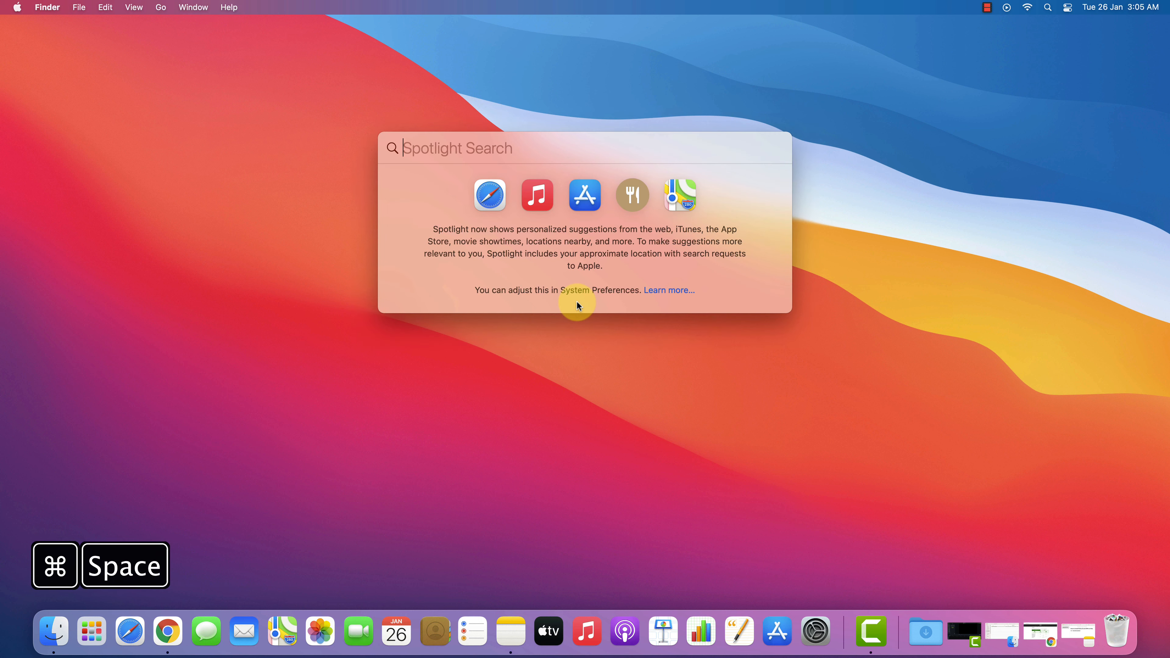
text(terminal)
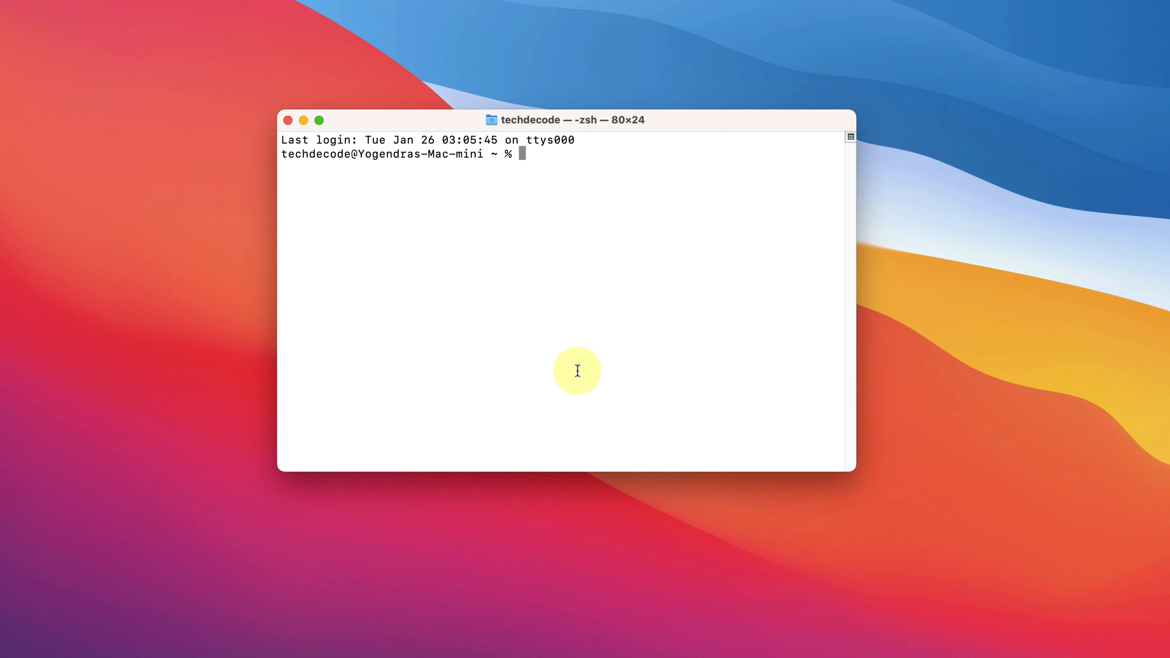
- Run node --version and npm --version, confirming v14.15.4 and 6.14.10
text(node)
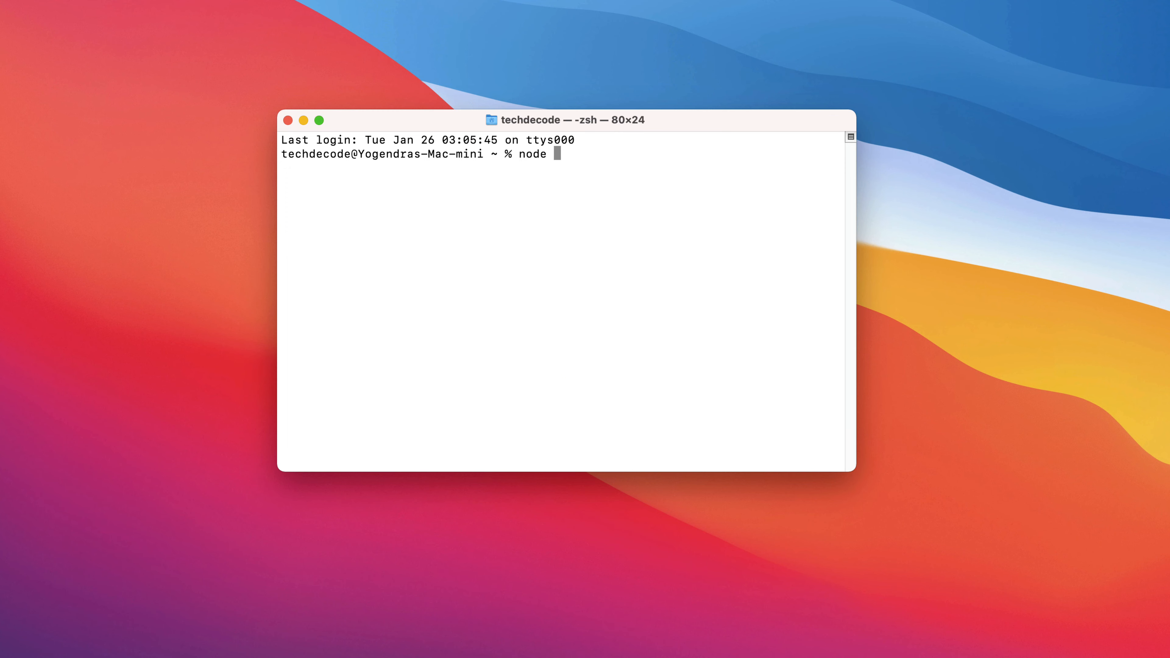
text(--version)
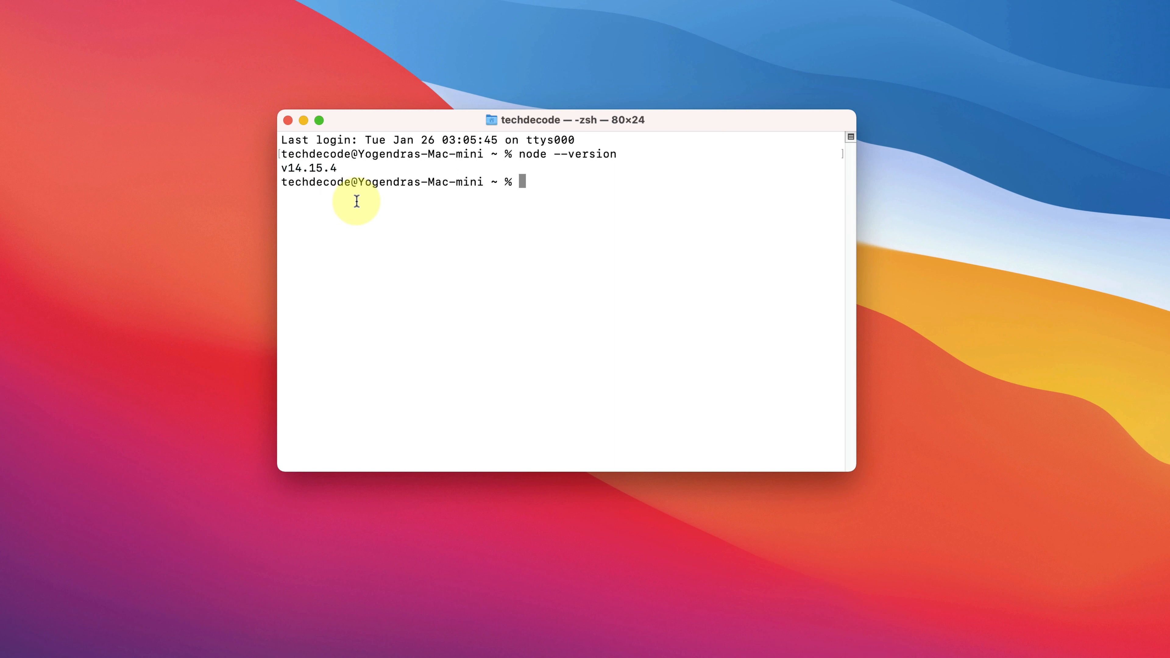
mouse_move(587, 304)
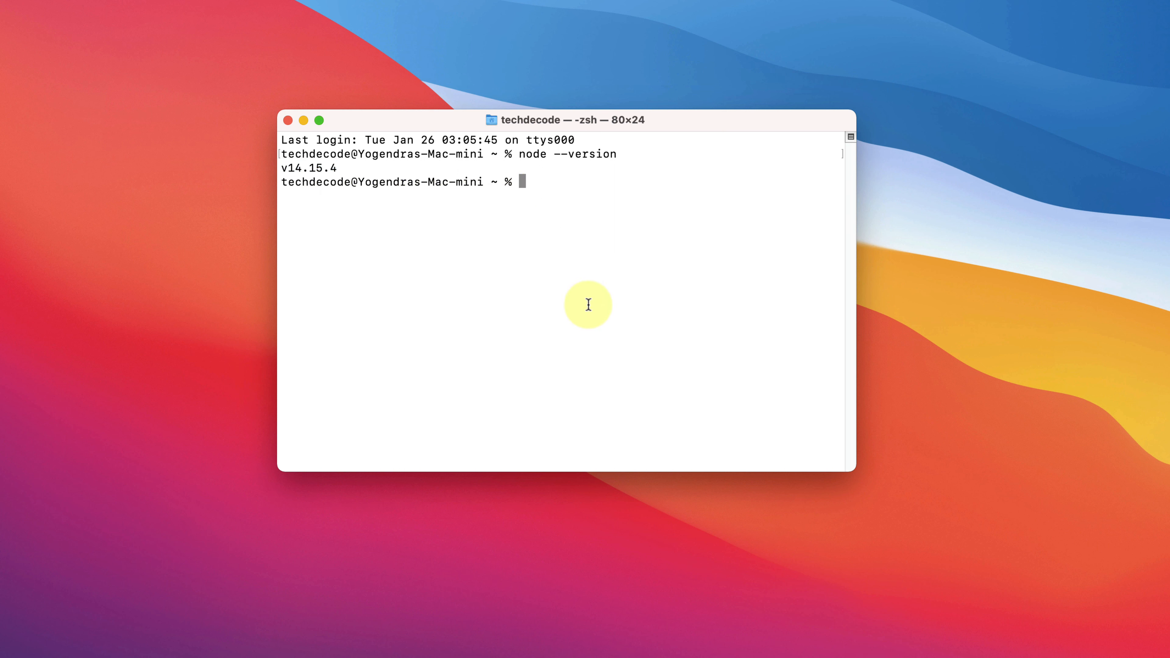
text(npm --version)
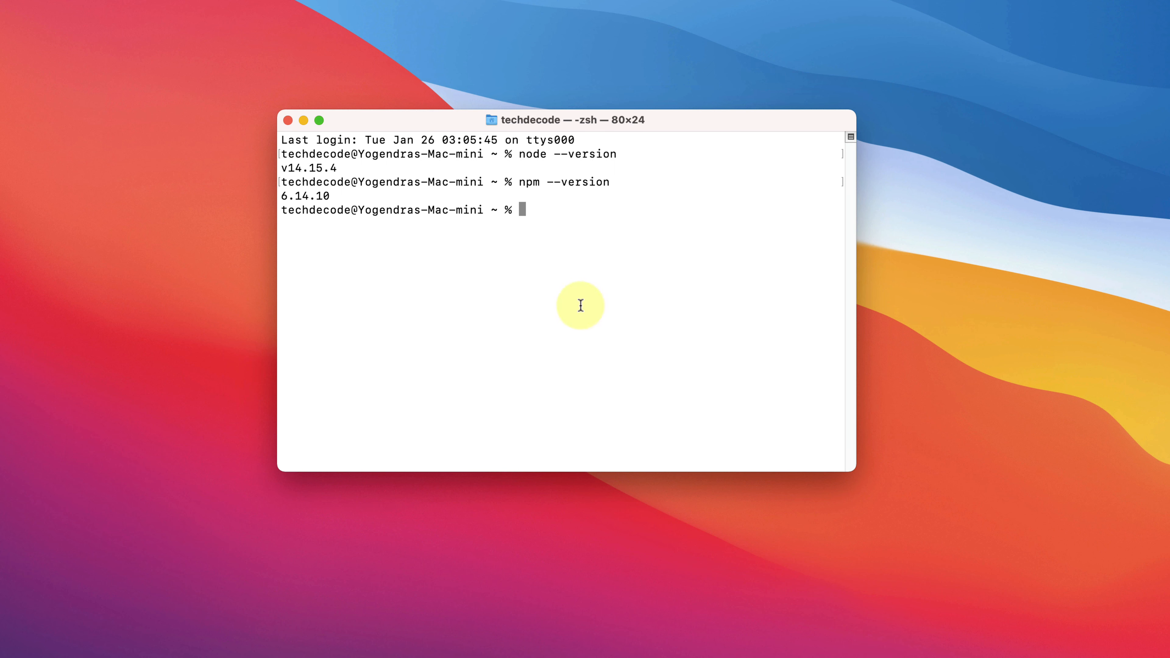
double_click(304, 195)
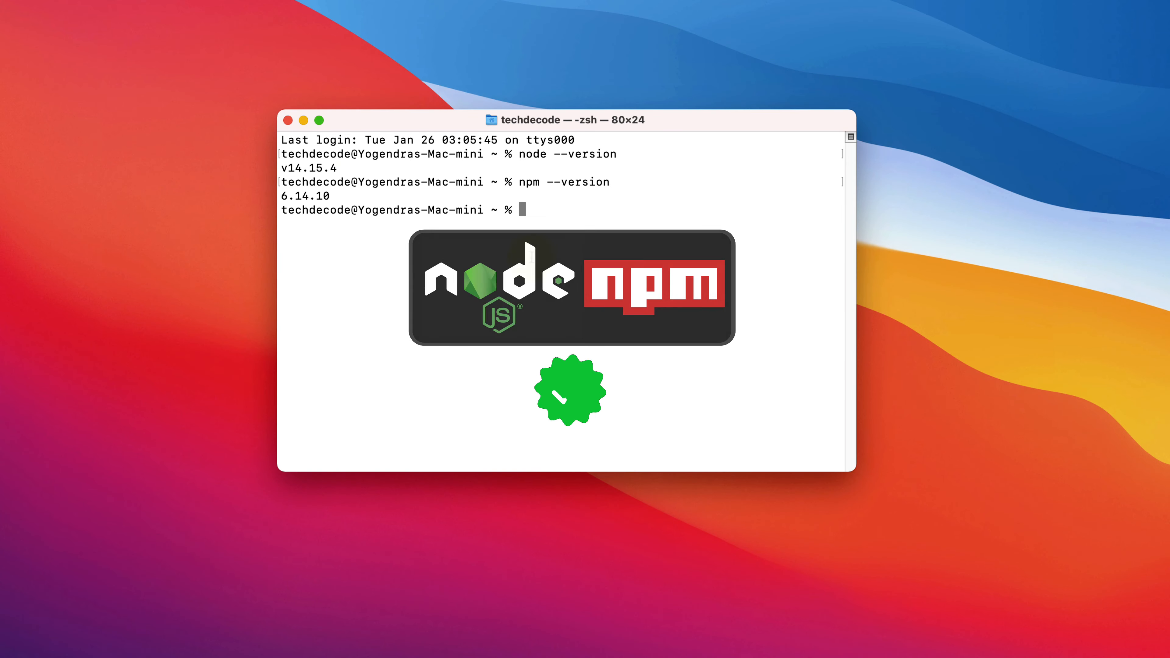
click(286, 120)
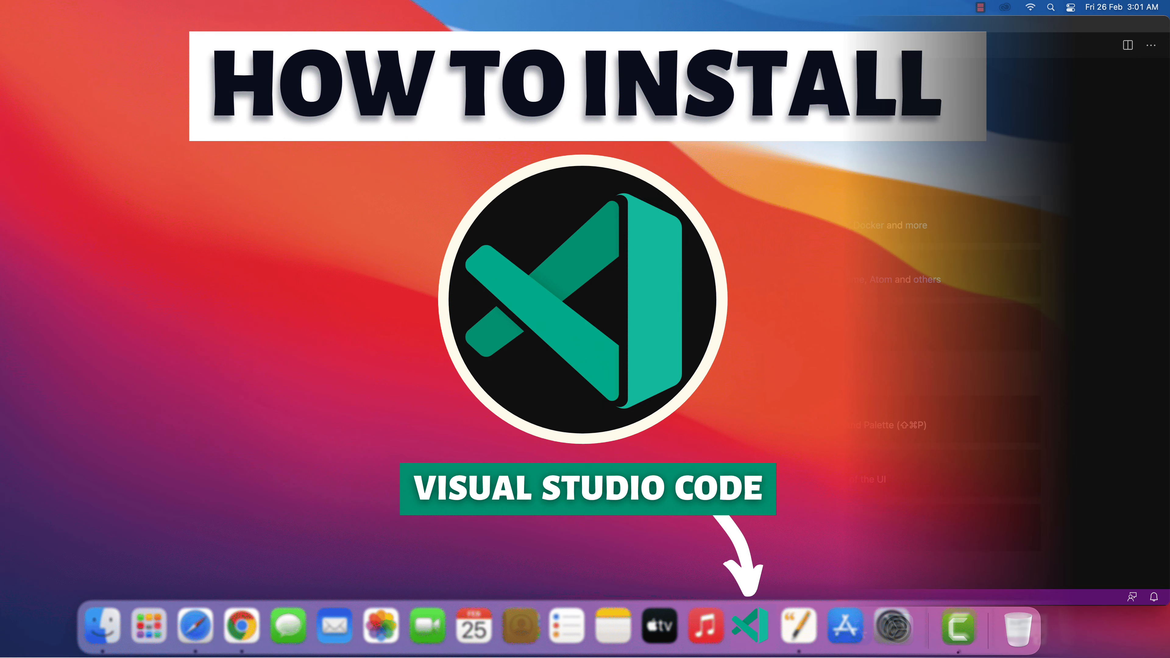
- Launch Visual Studio Code - Insiders from the Dock onto its Welcome page
click(750, 626)
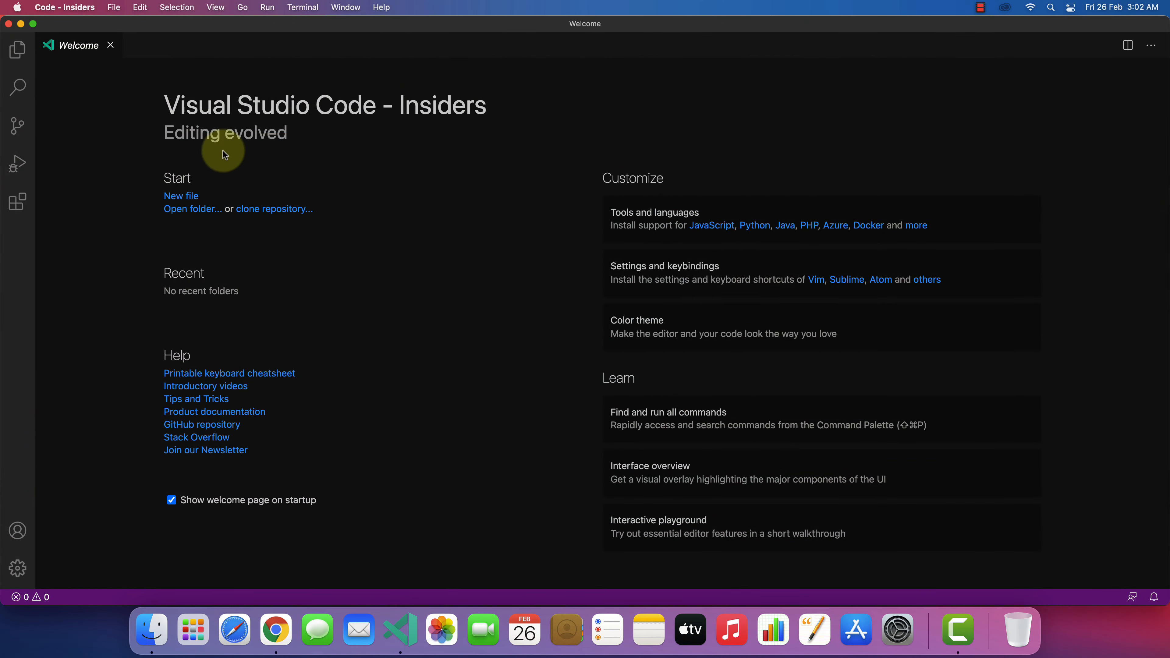
mouse_move(449, 140)
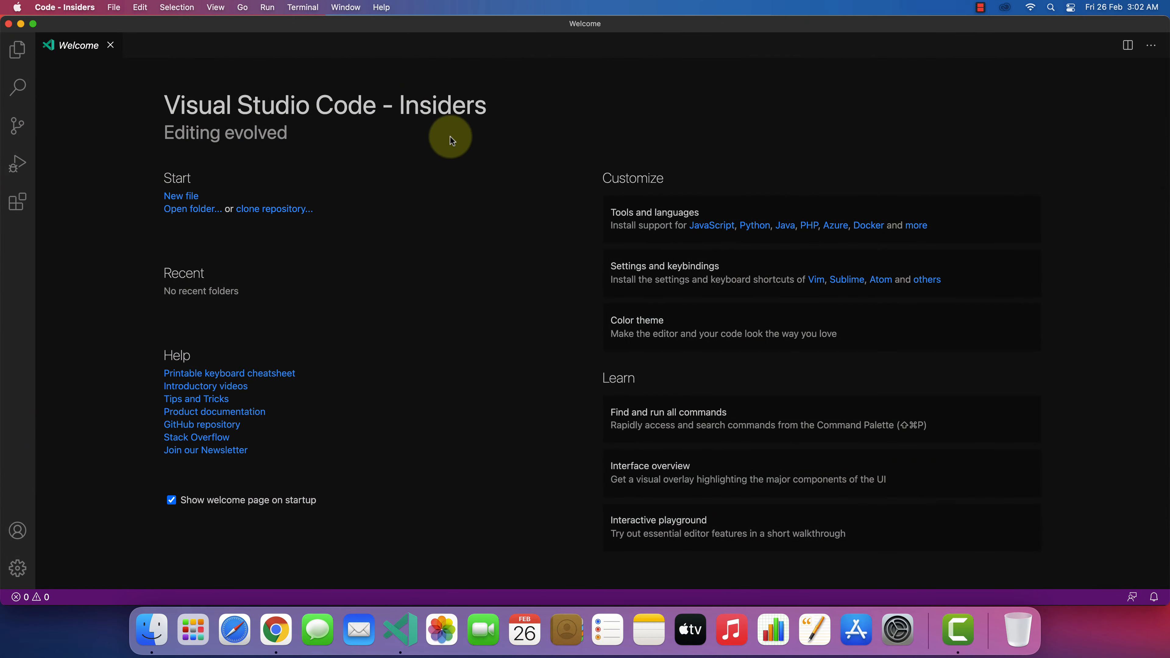
click(711, 226)
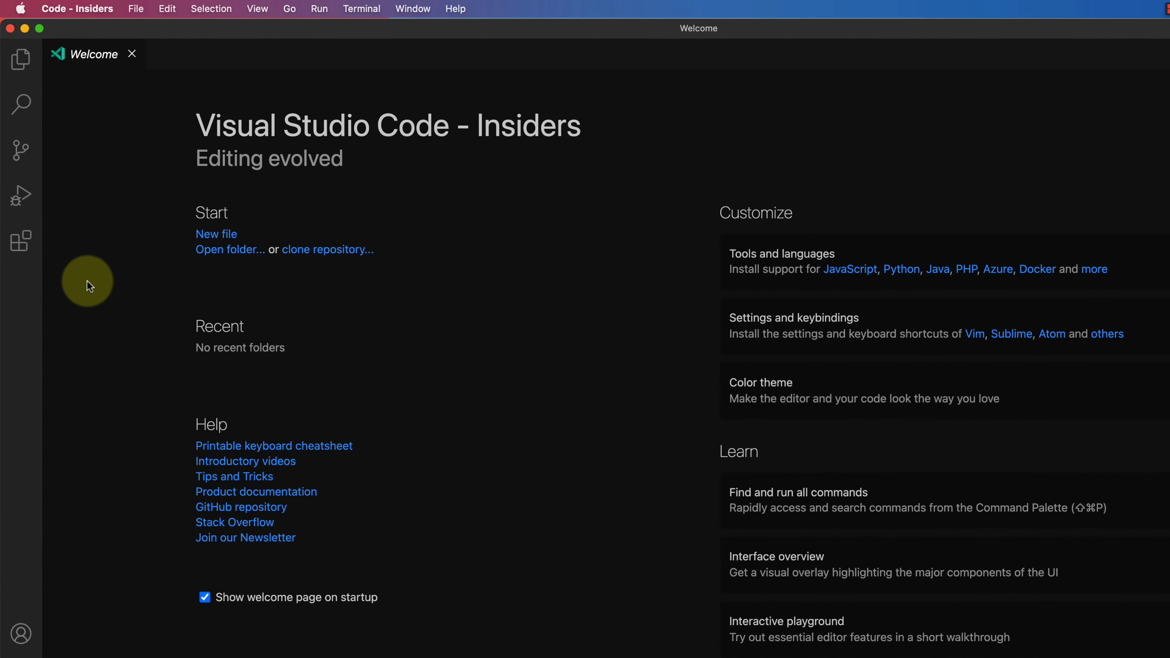
- Search Extensions for 'javascript' and install JavaScript (ES6) code snippets
click(21, 240)
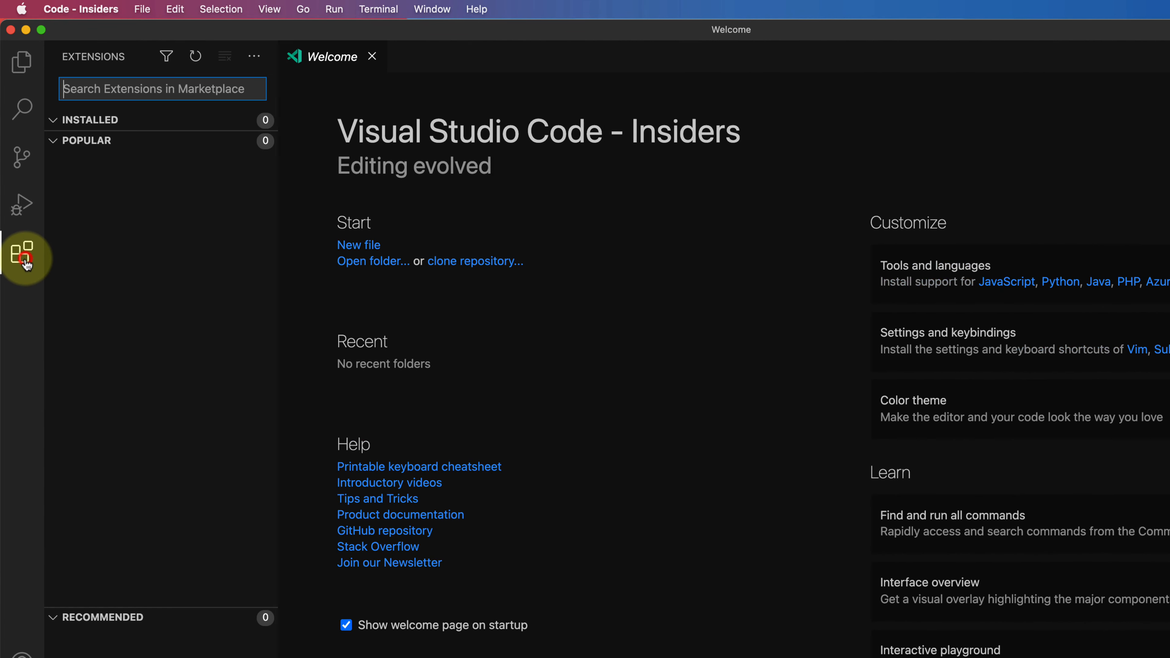
click(160, 89)
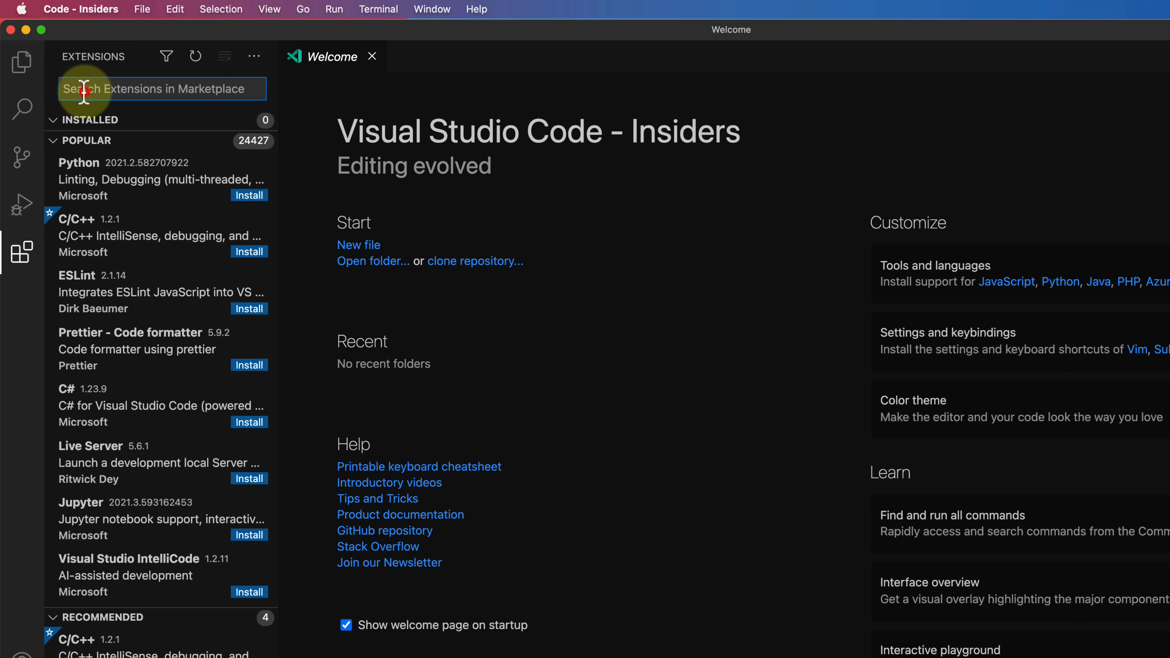
text(javascript es6)
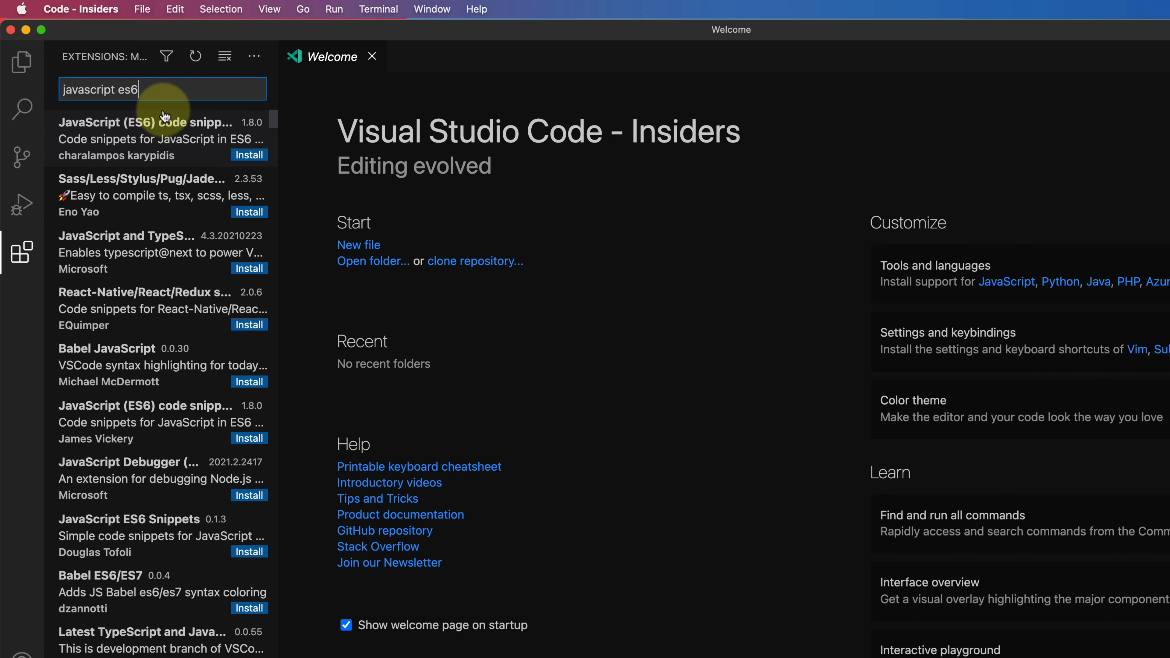
click(142, 139)
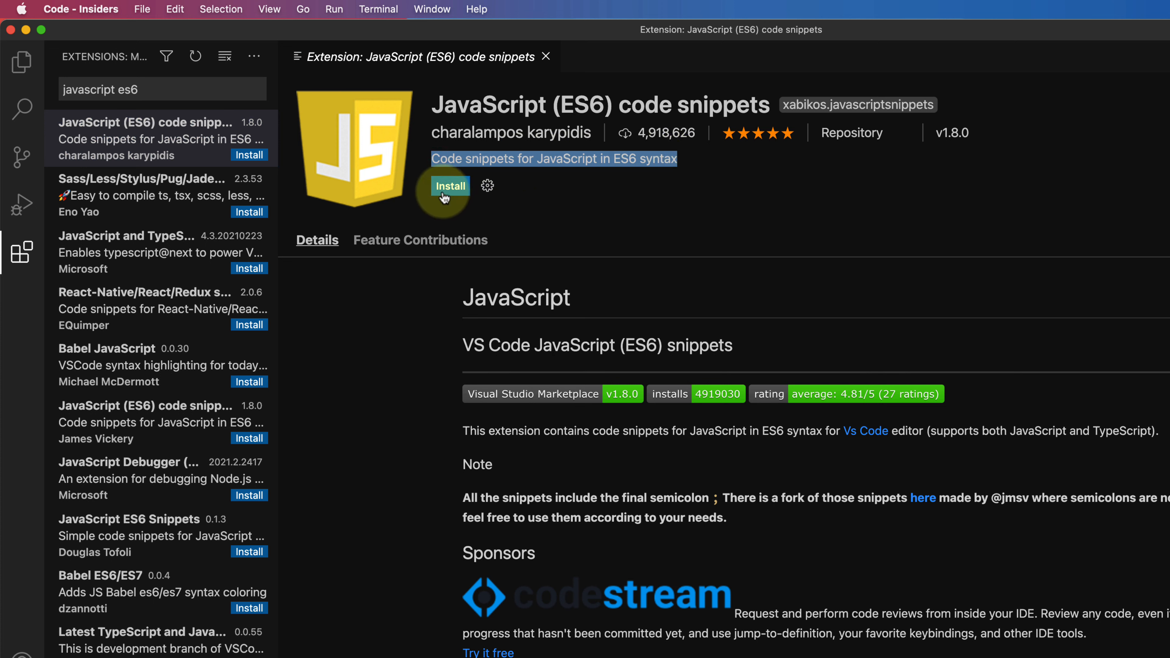
click(449, 186)
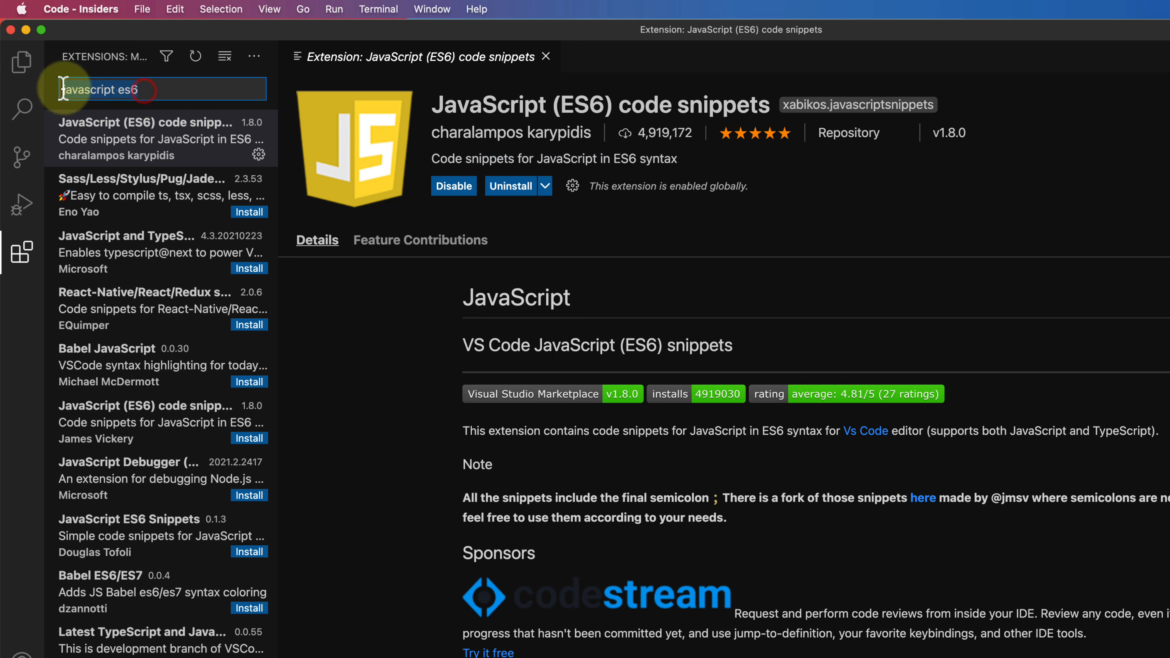
- Search 'code ru', install the Code Runner extension and scroll to its Usages section
text(code runner)
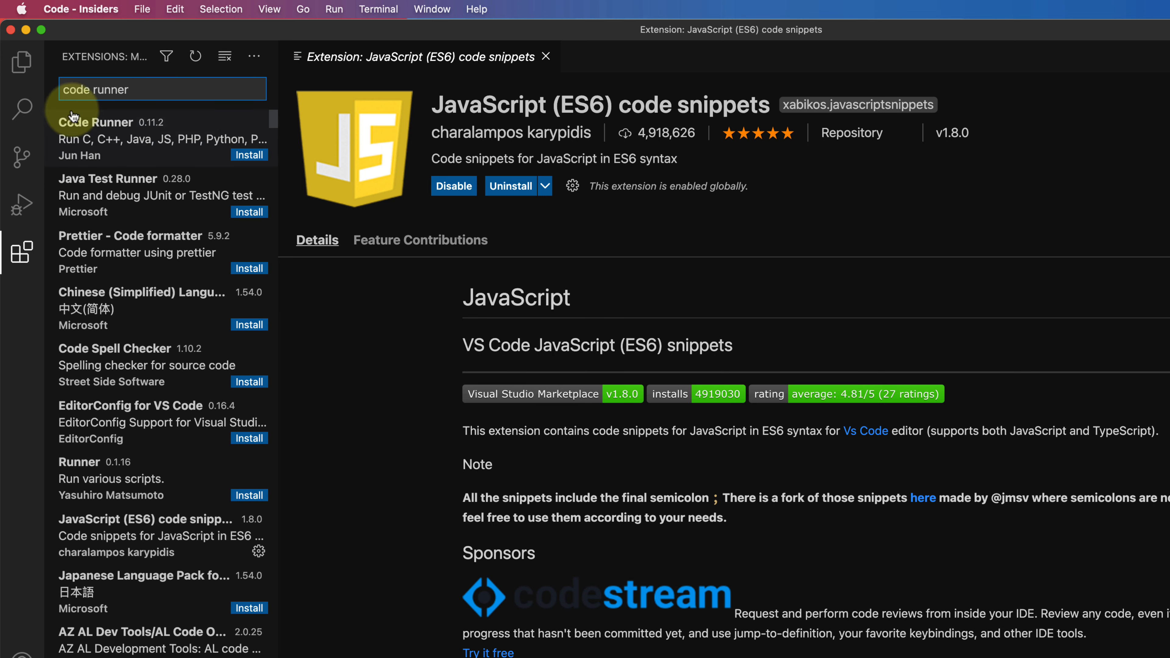
click(97, 139)
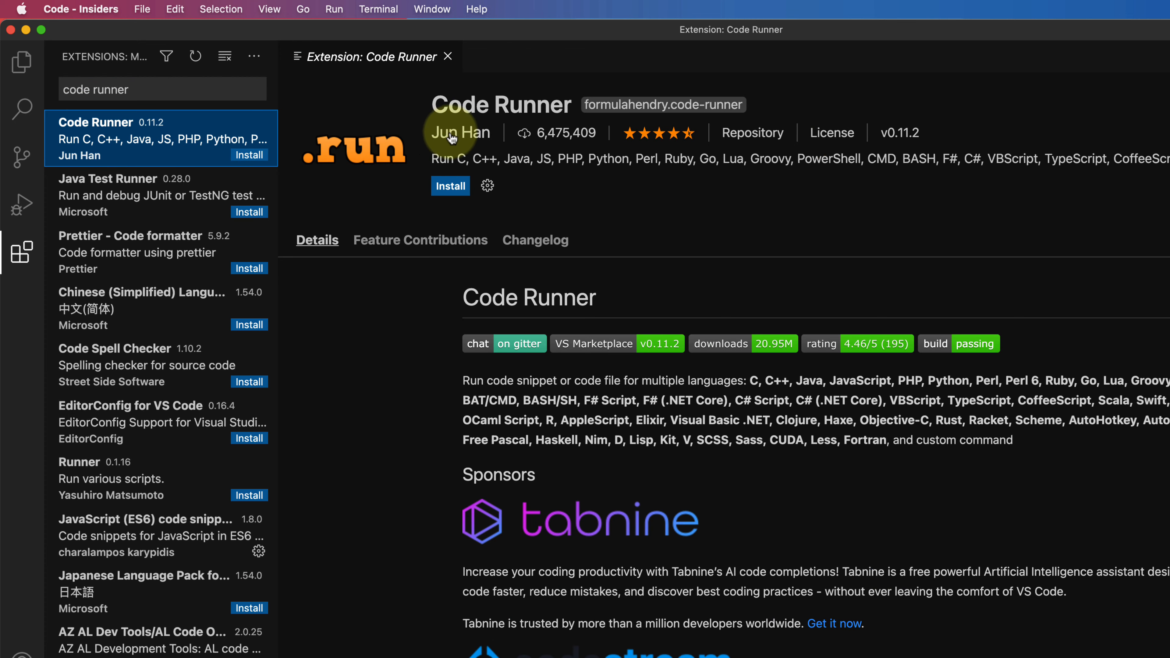
mouse_move(560, 117)
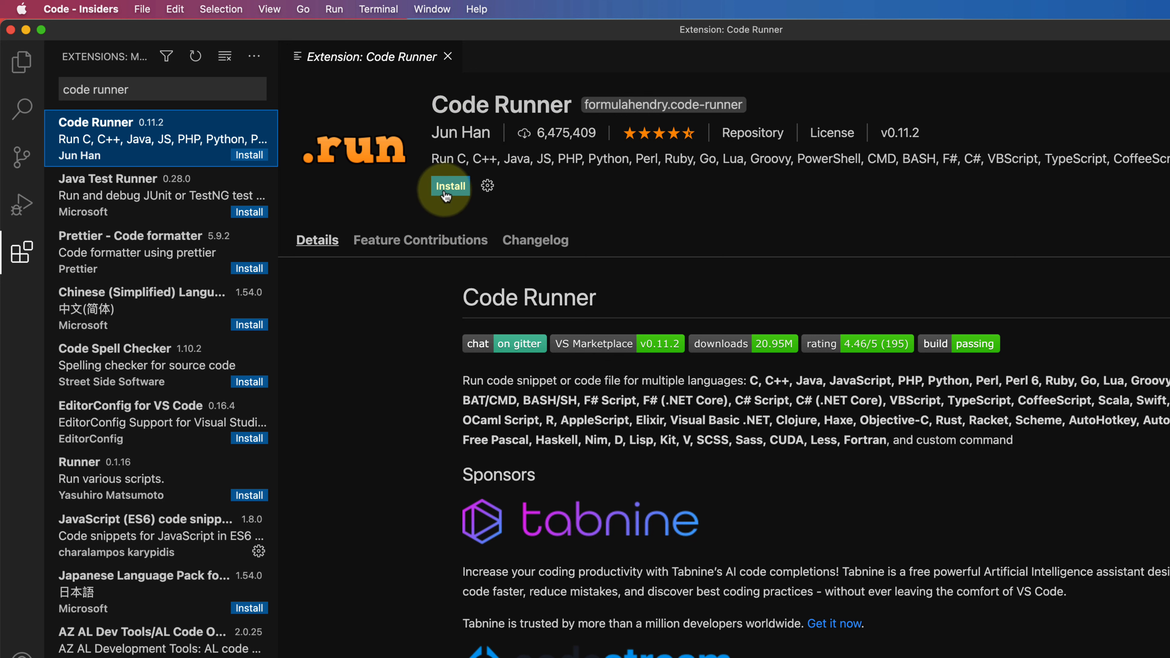
click(450, 186)
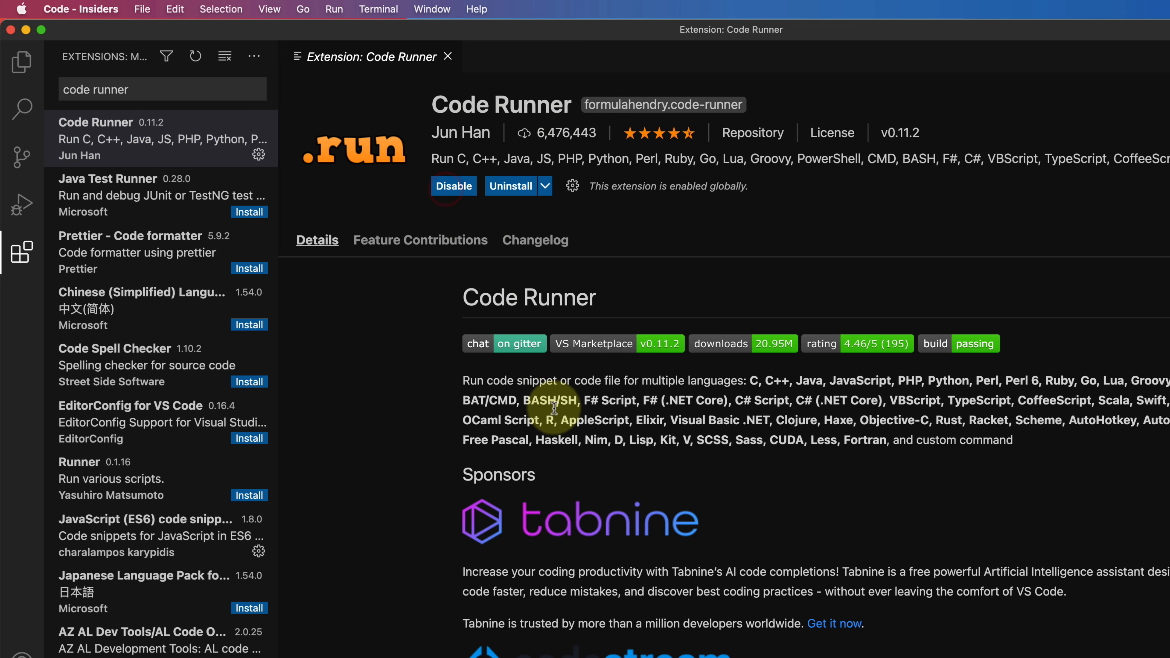
scroll(down, 3)
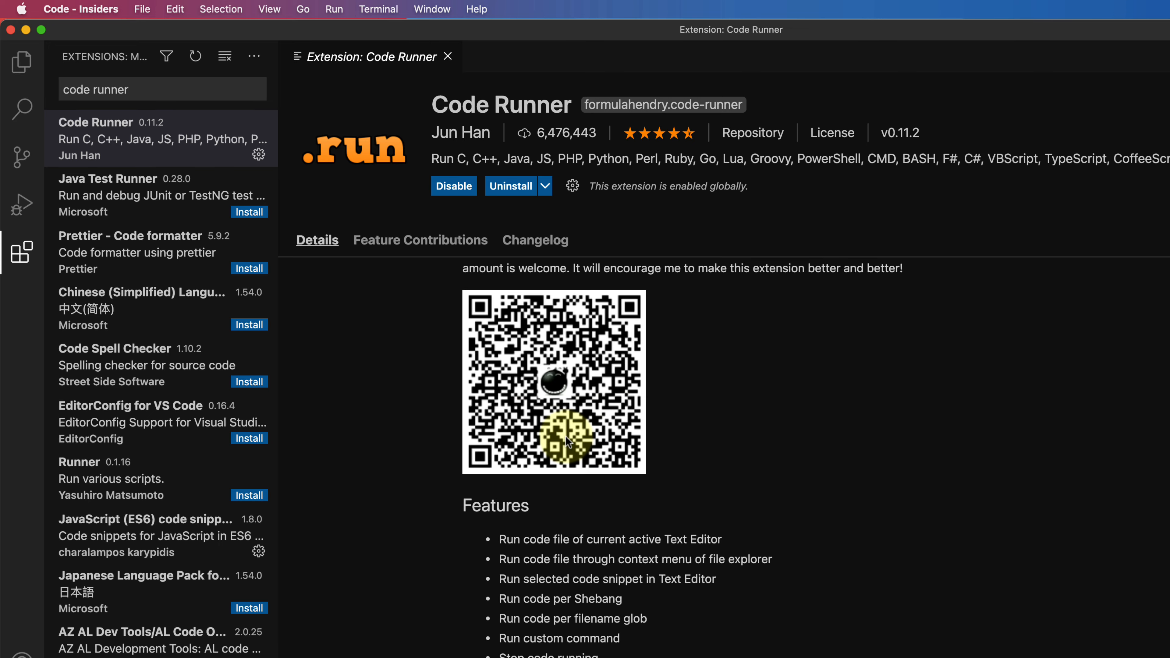
scroll(down, 3)
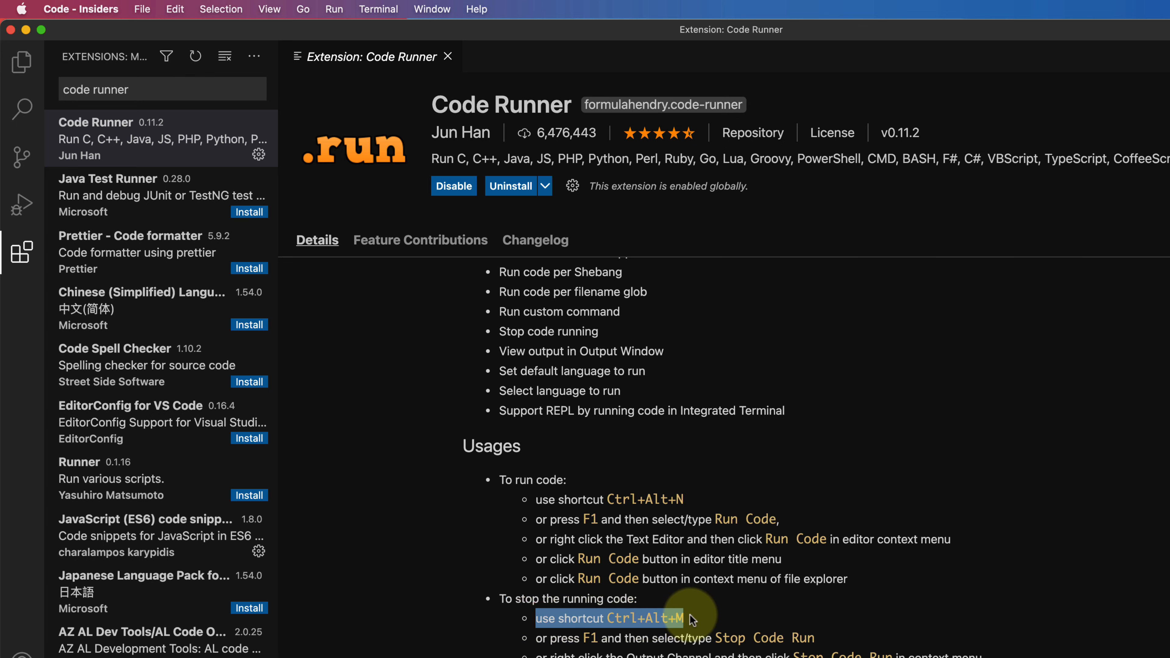
- Close the Code Runner page and extensions sidebar, then start a new untitled file
click(448, 56)
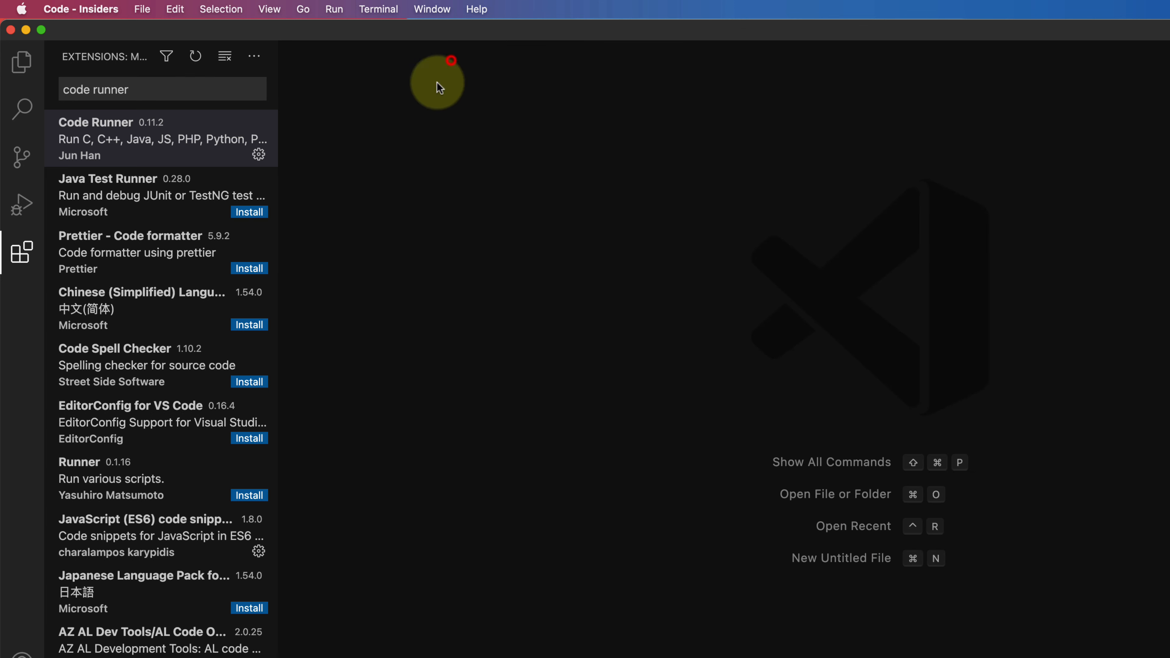
click(21, 251)
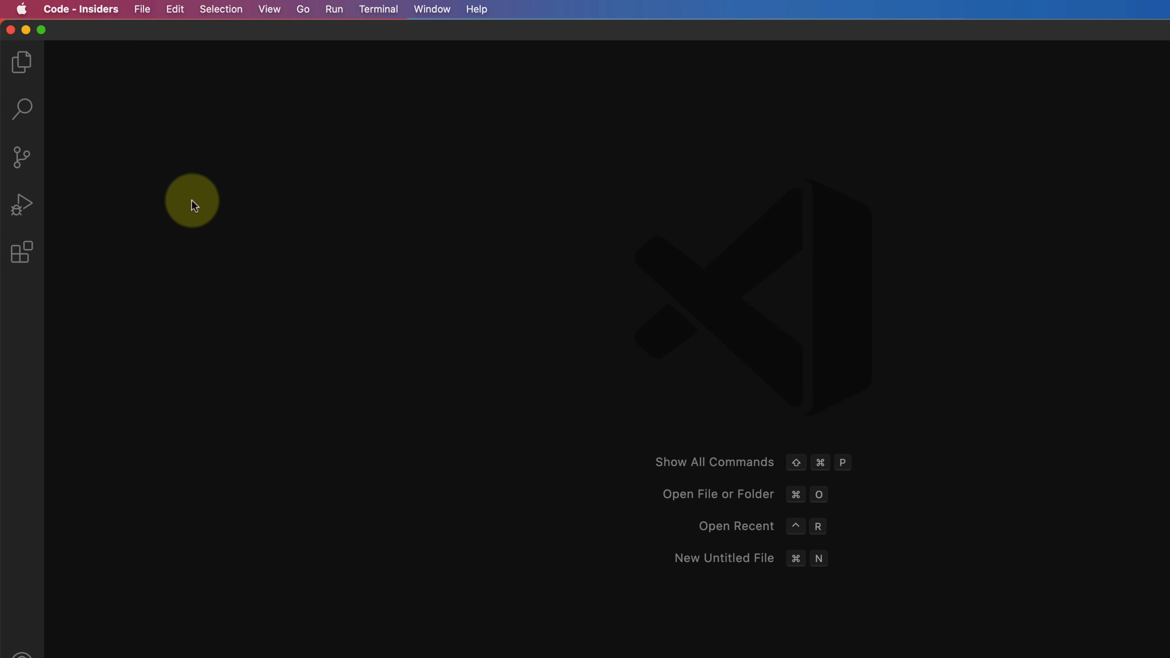
click(141, 9)
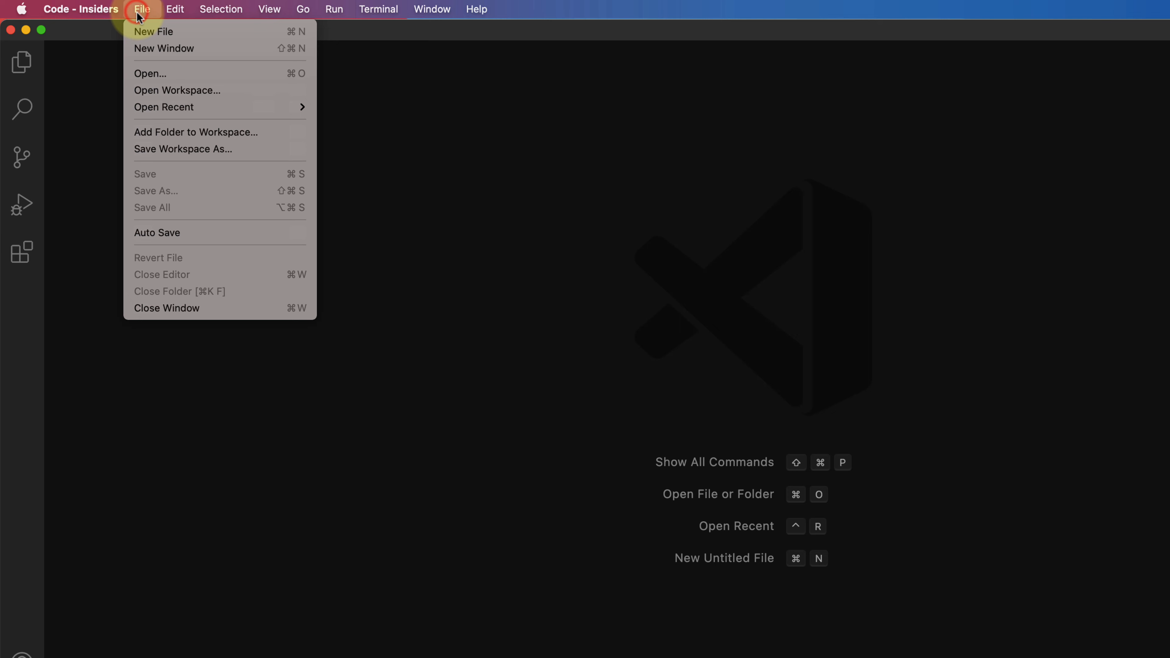
click(153, 31)
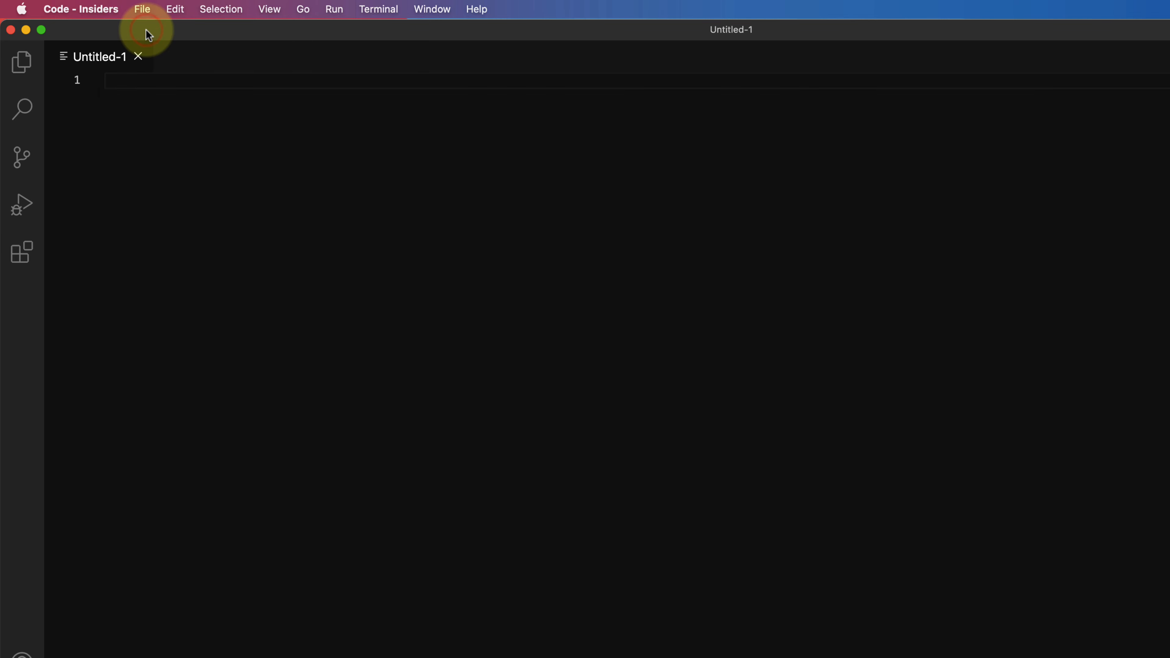
- Save the new file to the Desktop as subscribe.js
click(142, 9)
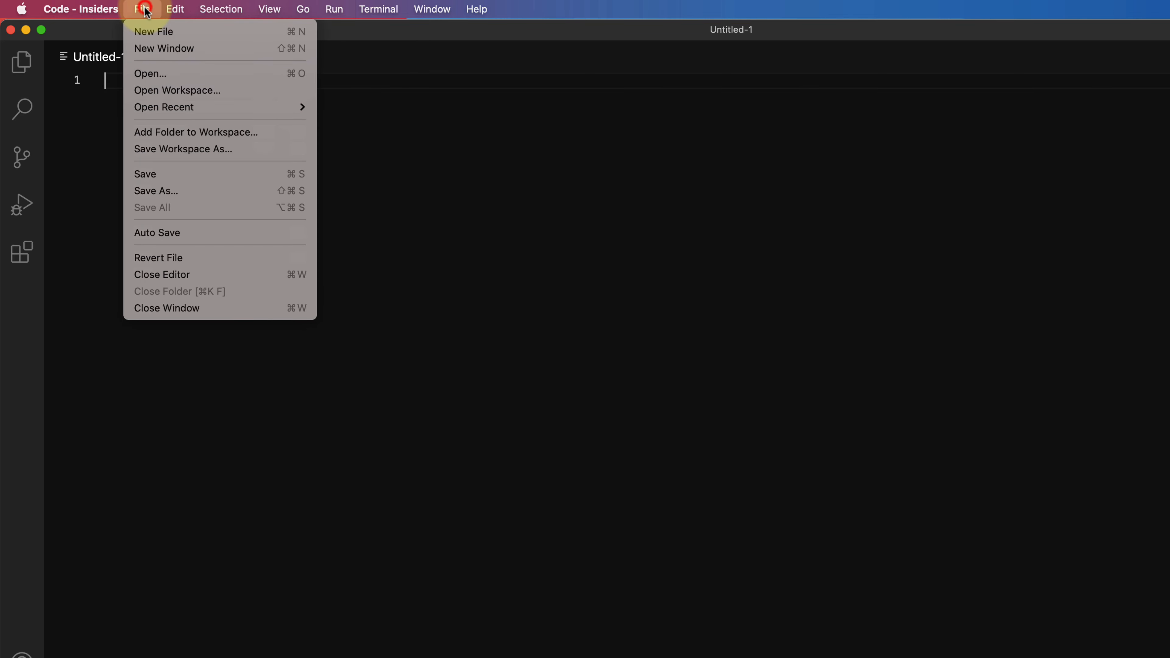
mouse_move(156, 191)
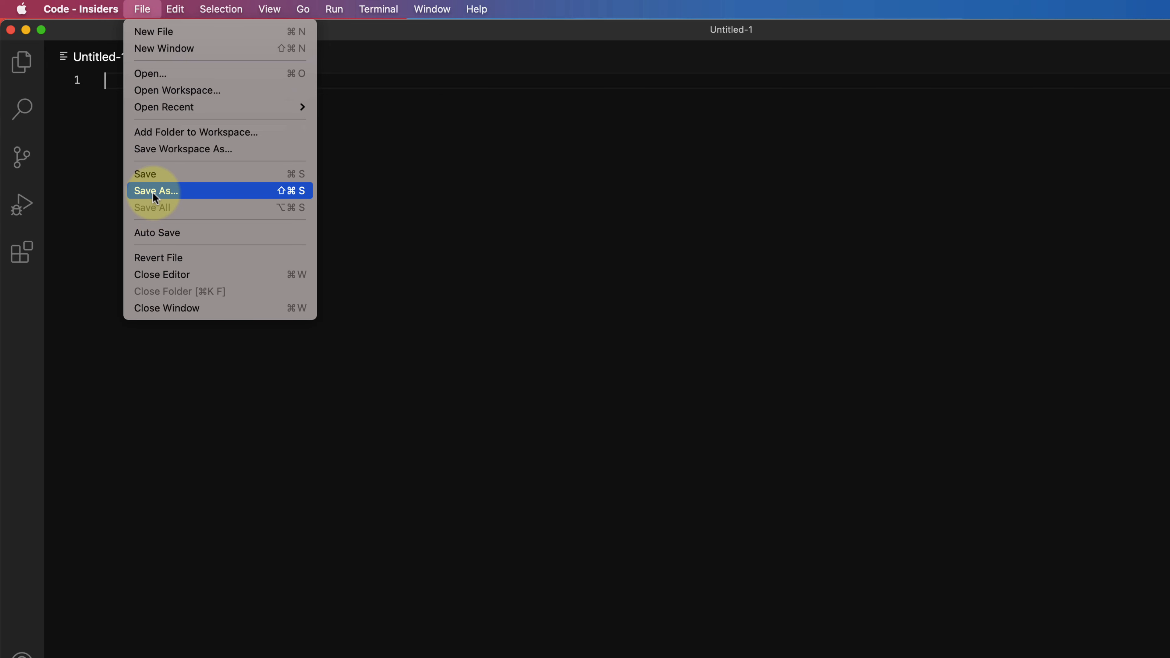
click(156, 190)
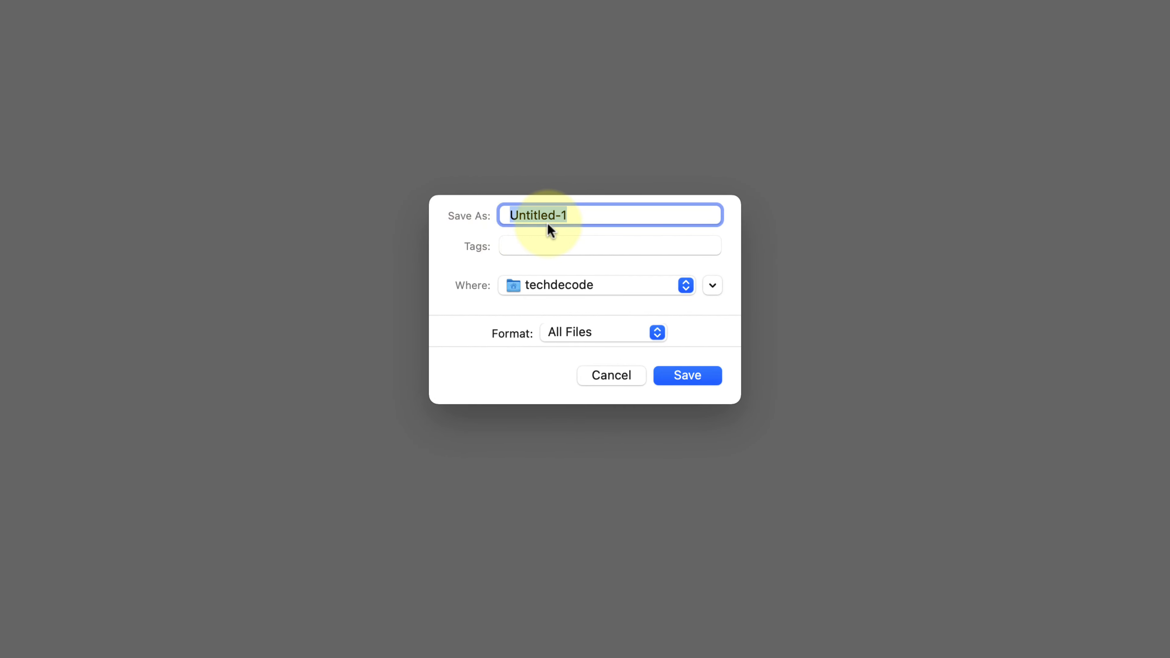
text(subscribe.js)
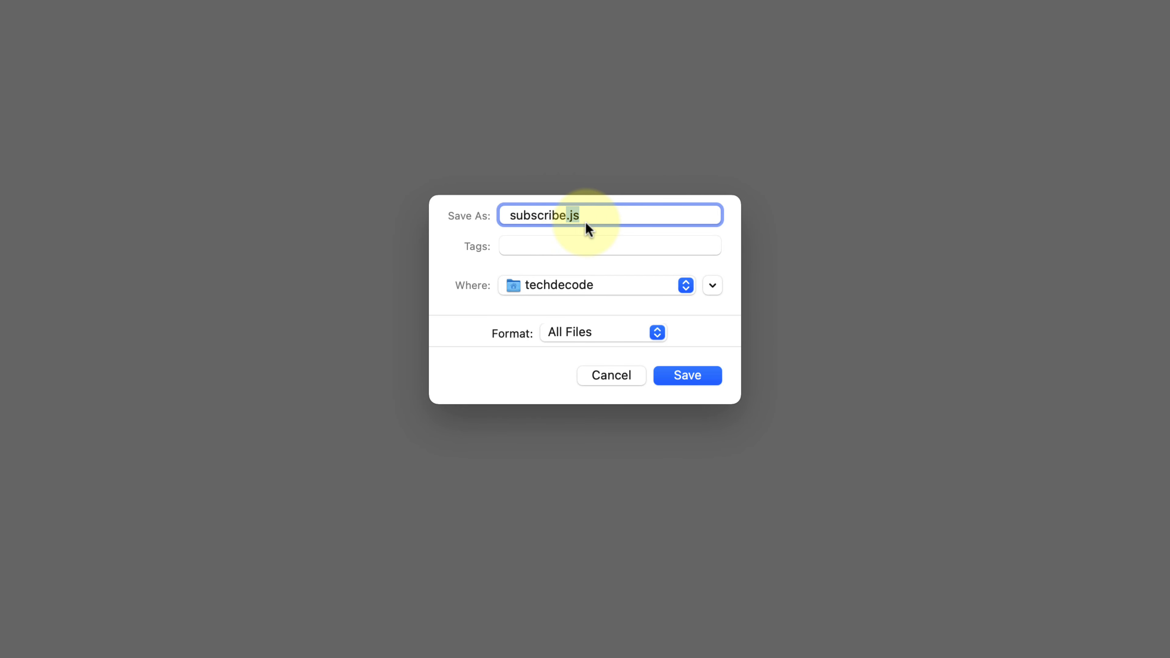
click(595, 285)
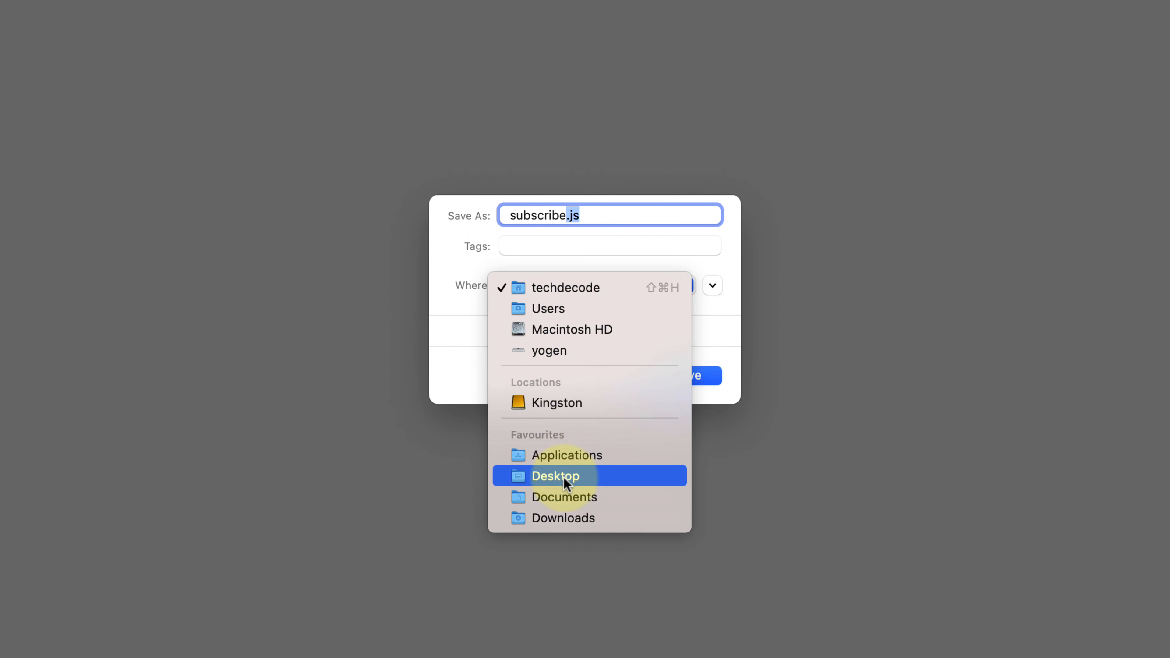
click(555, 476)
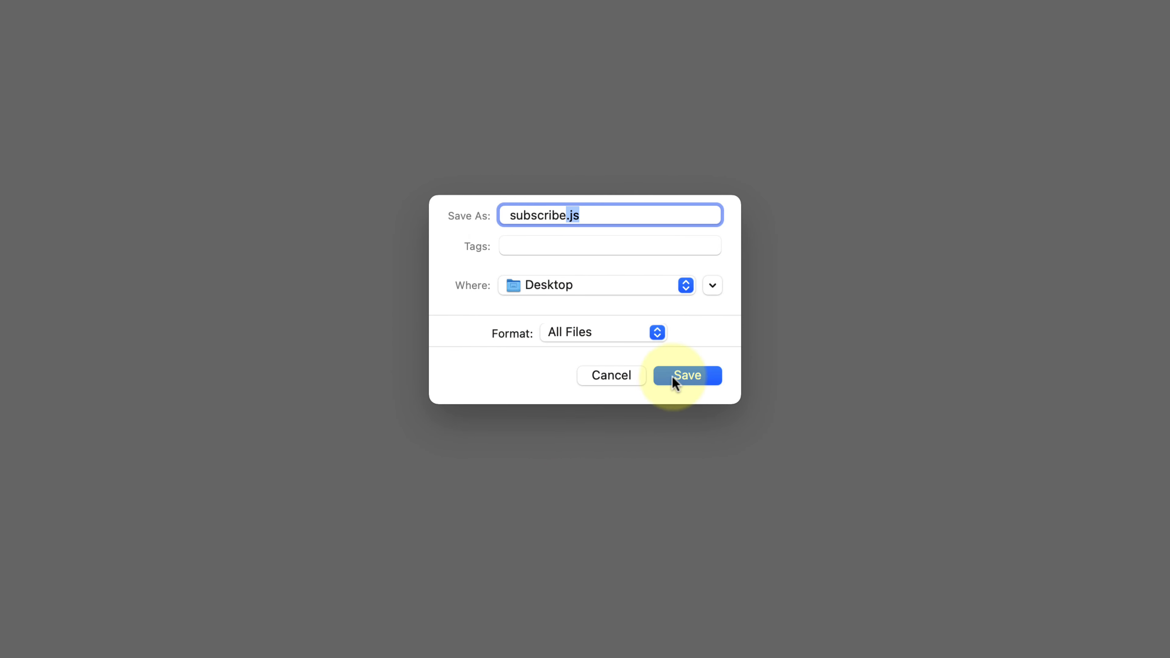
click(686, 375)
text(console.log()
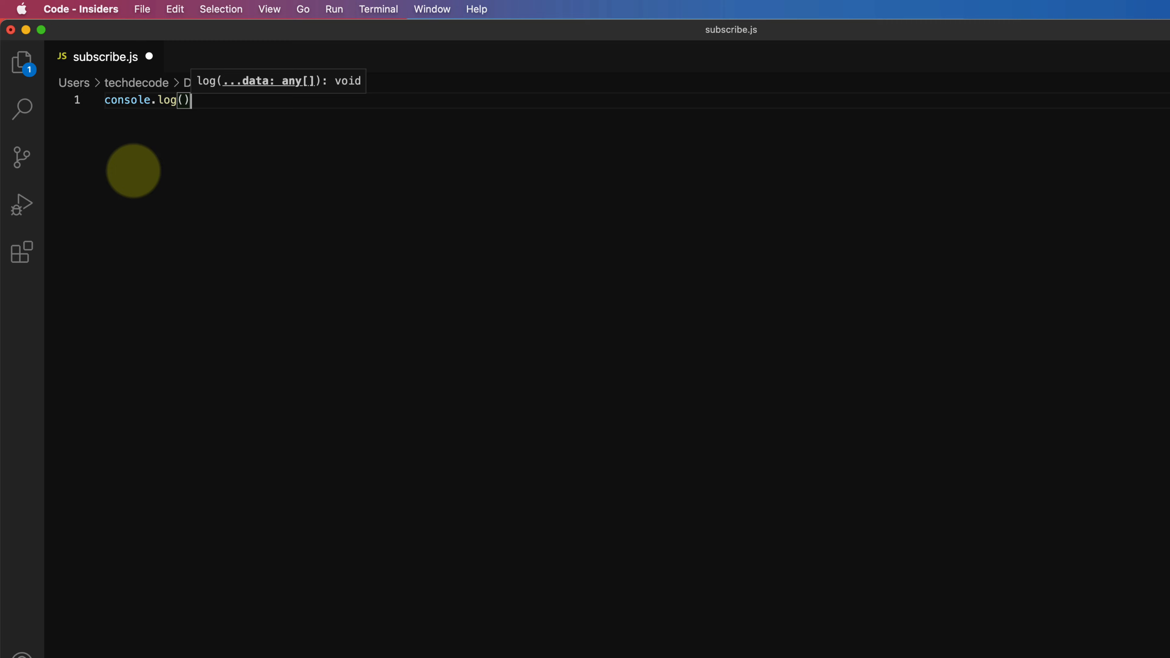
- Write console.log("Subscribe Now!") in subscribe.js, save it and run it to print Subscribe Now!
text("")
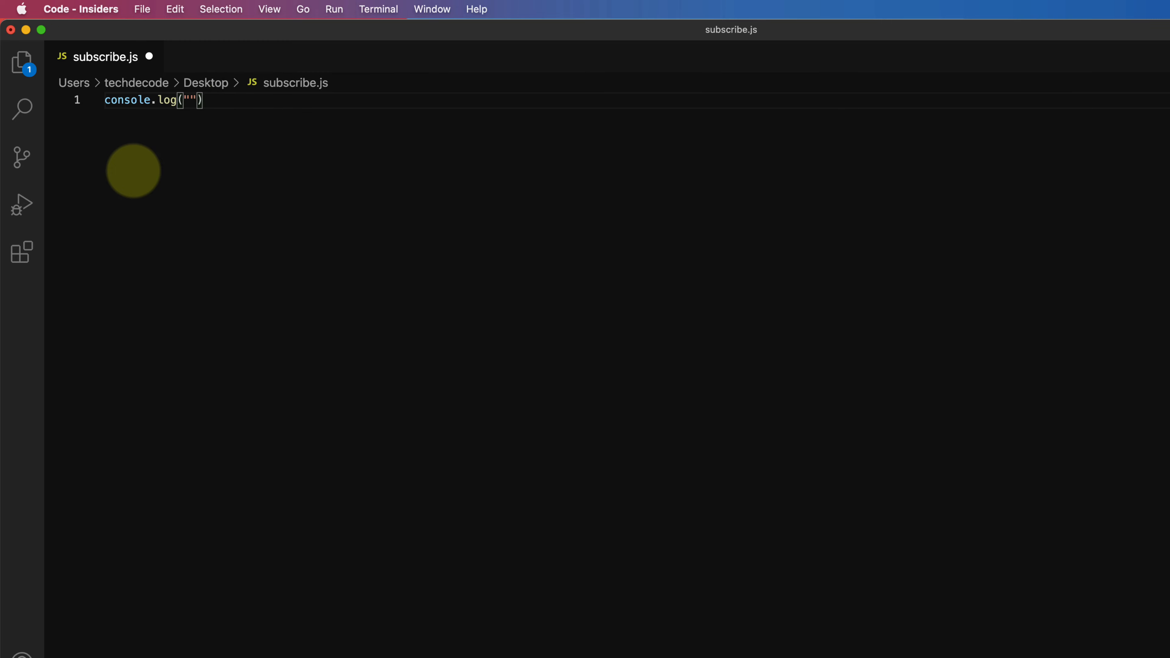
text(Subscribe Now!)
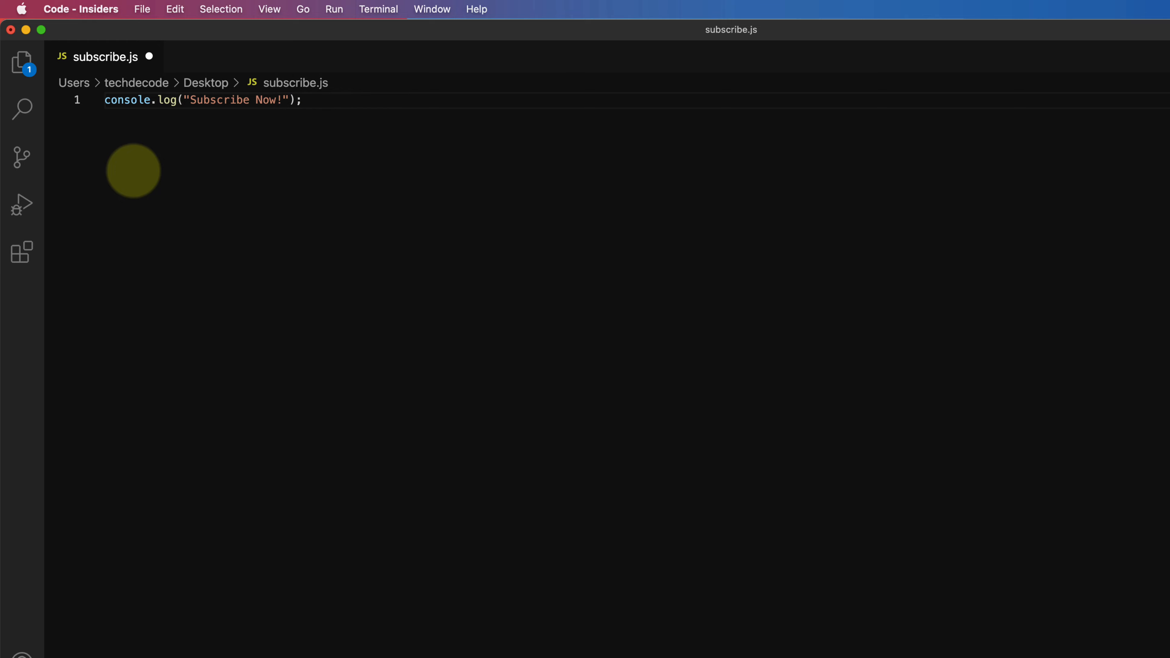
click(142, 9)
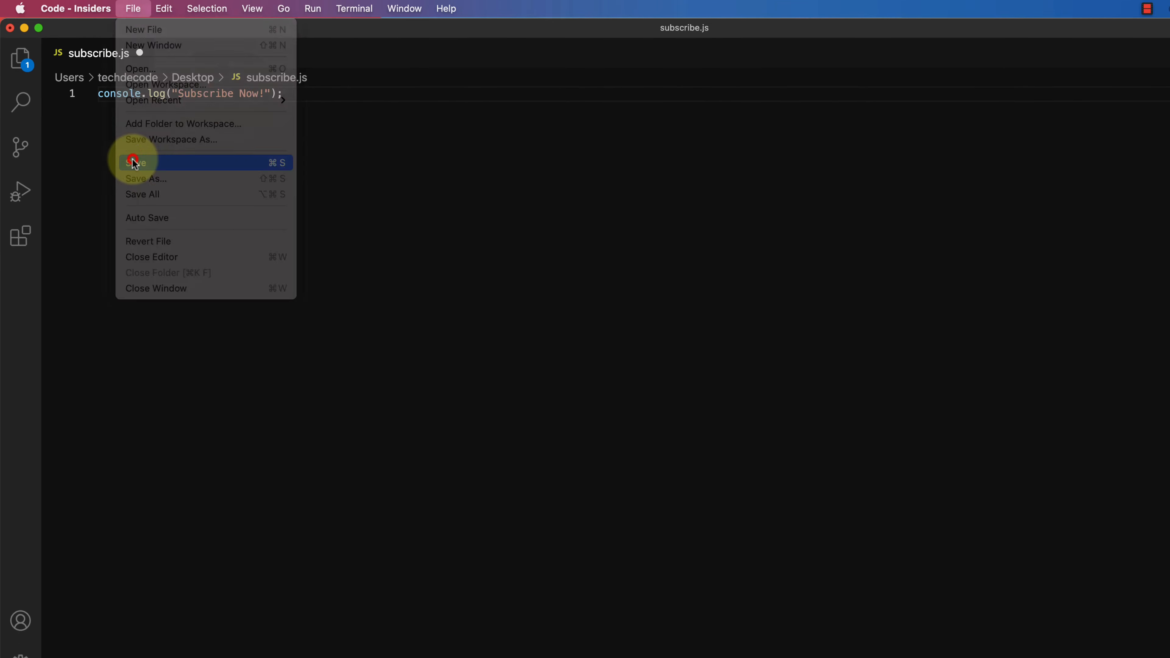
click(136, 163)
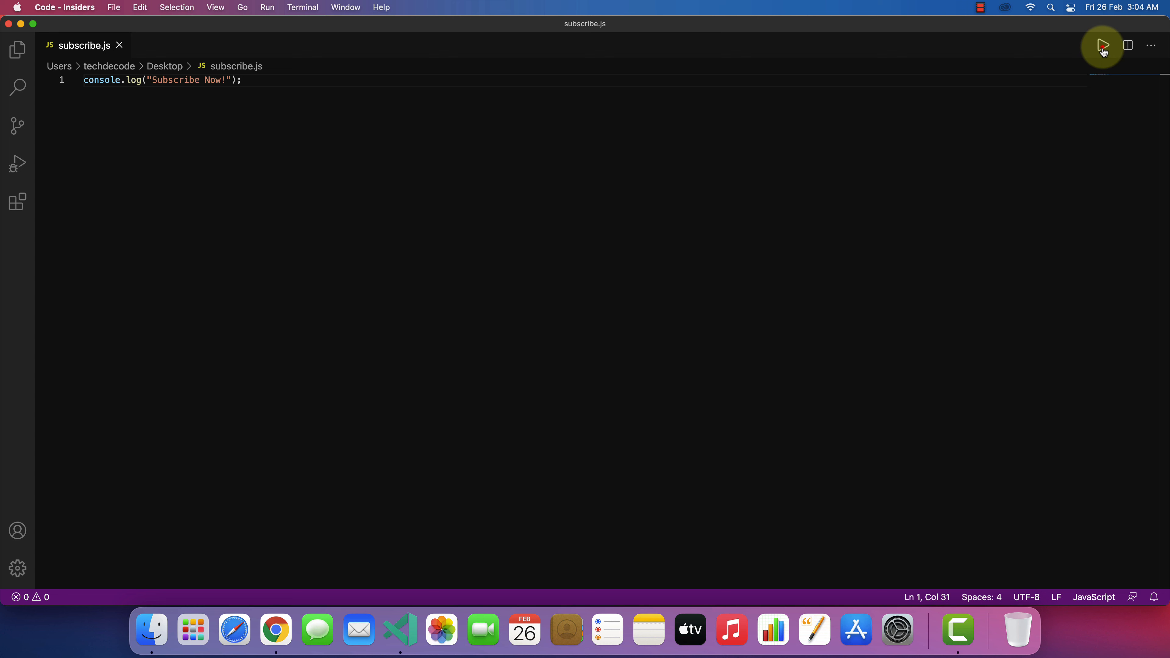
click(1103, 45)
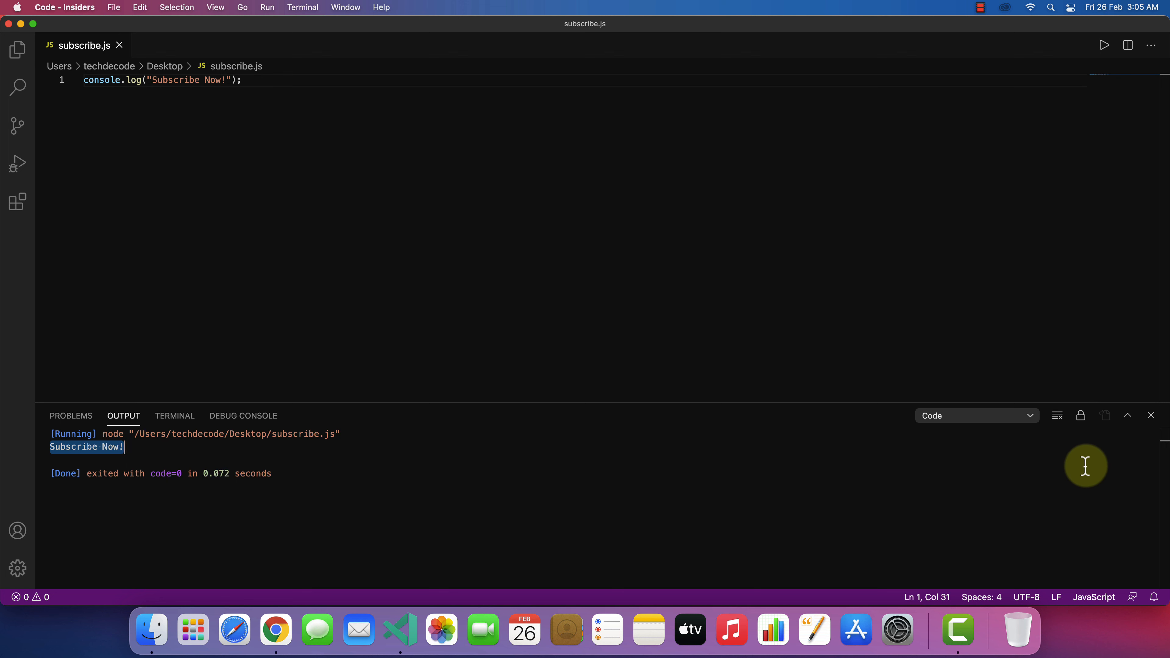
- Close subscribe.js and save a new empty file to the Desktop as inputprogram.js
click(1150, 416)
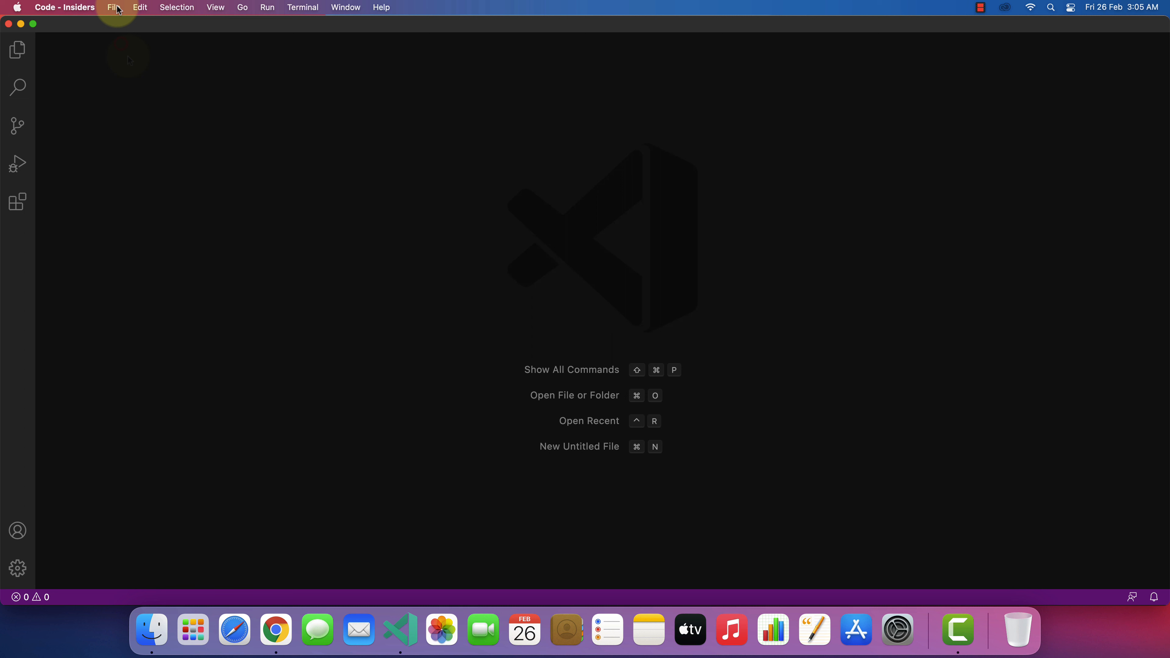
click(114, 7)
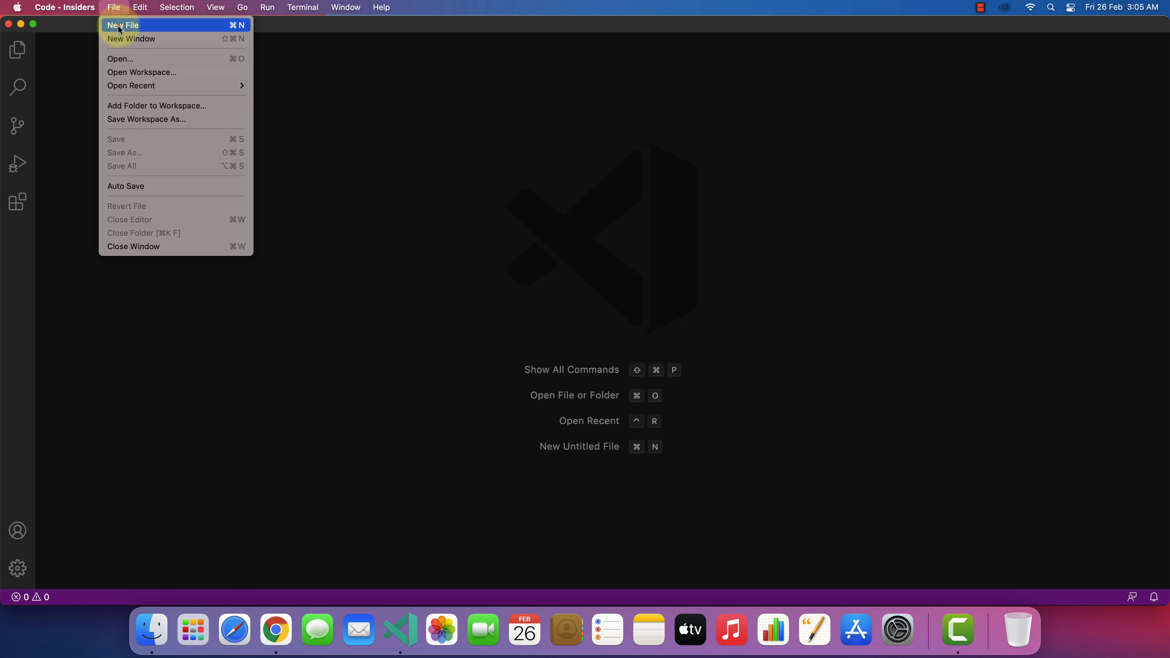
click(123, 25)
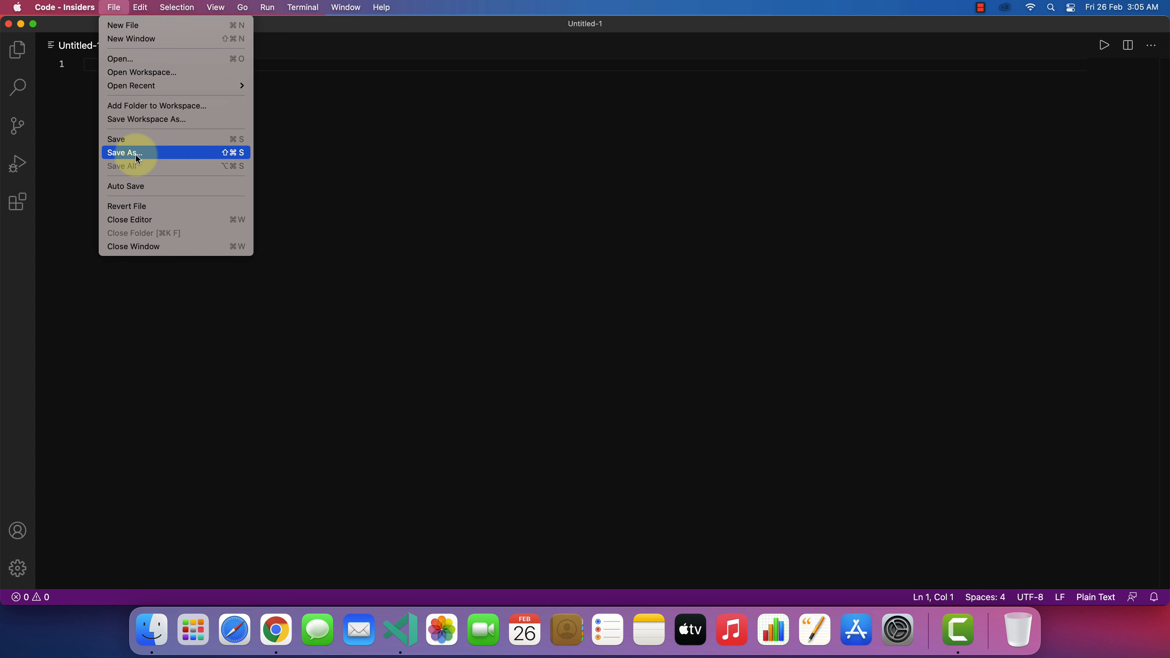
click(123, 153)
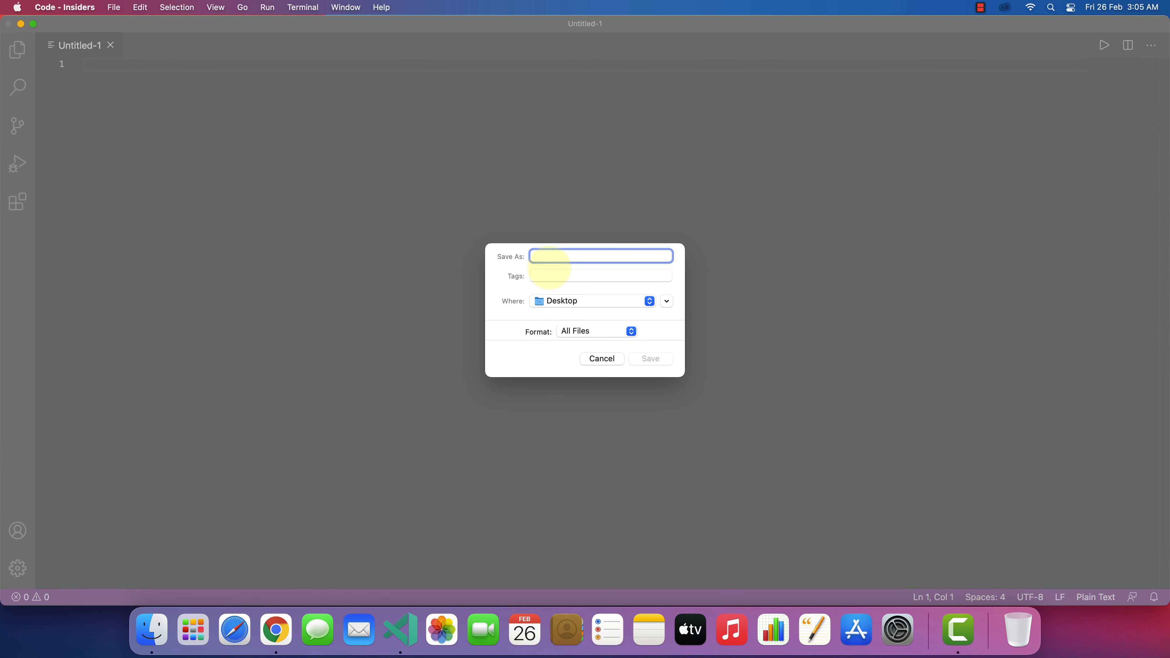
text(inputprogram.js)
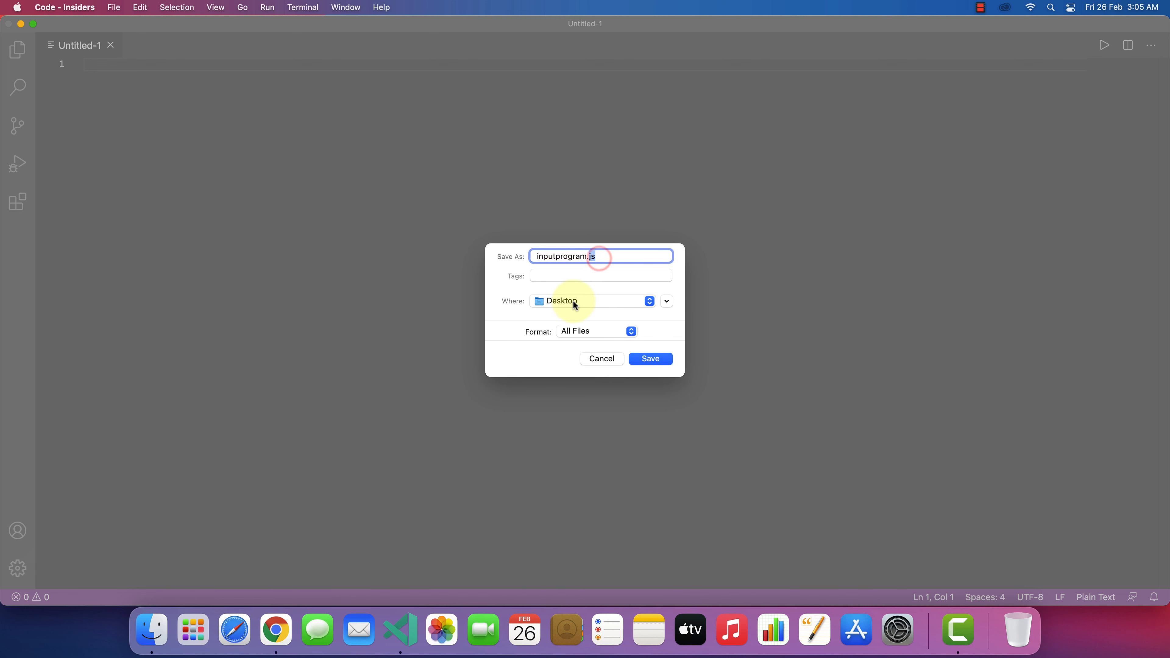
click(302, 7)
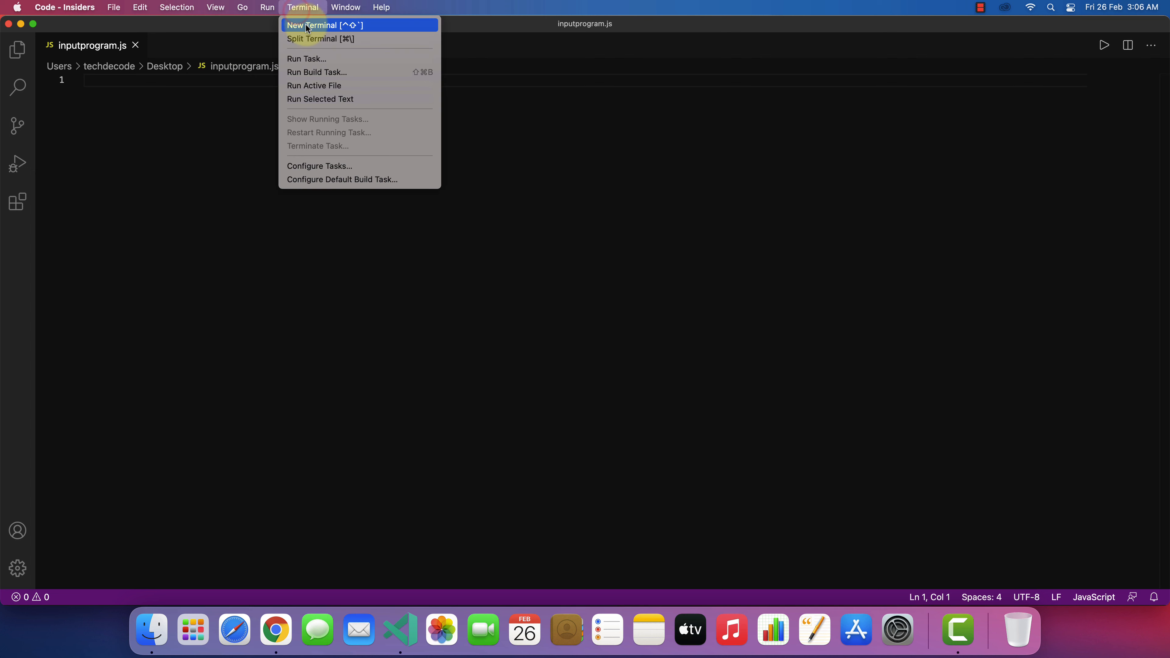
- Run npm install prompt-sync in a new integrated terminal and begin a const declaration
click(312, 25)
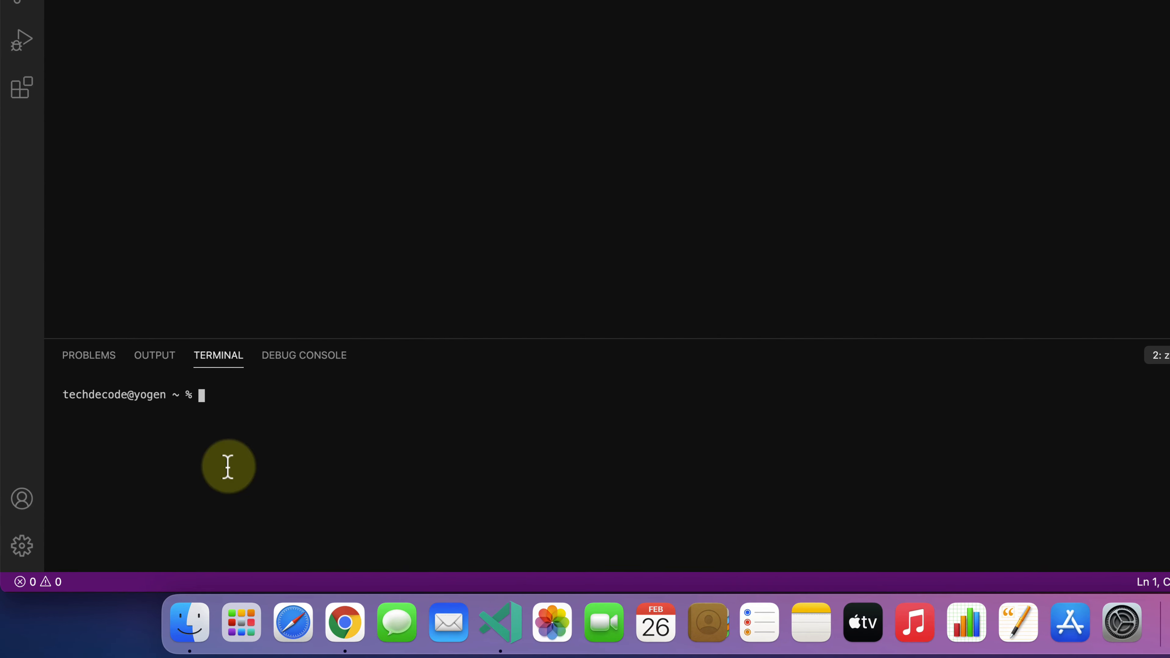
text(npm)
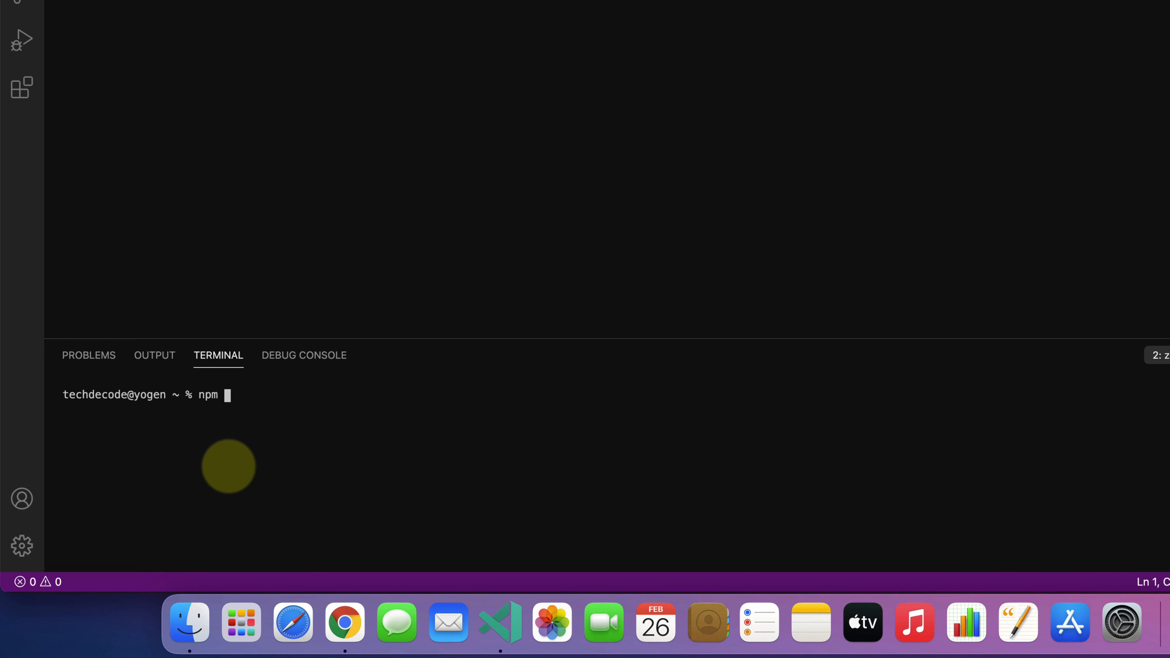
text(install prompt-syn)
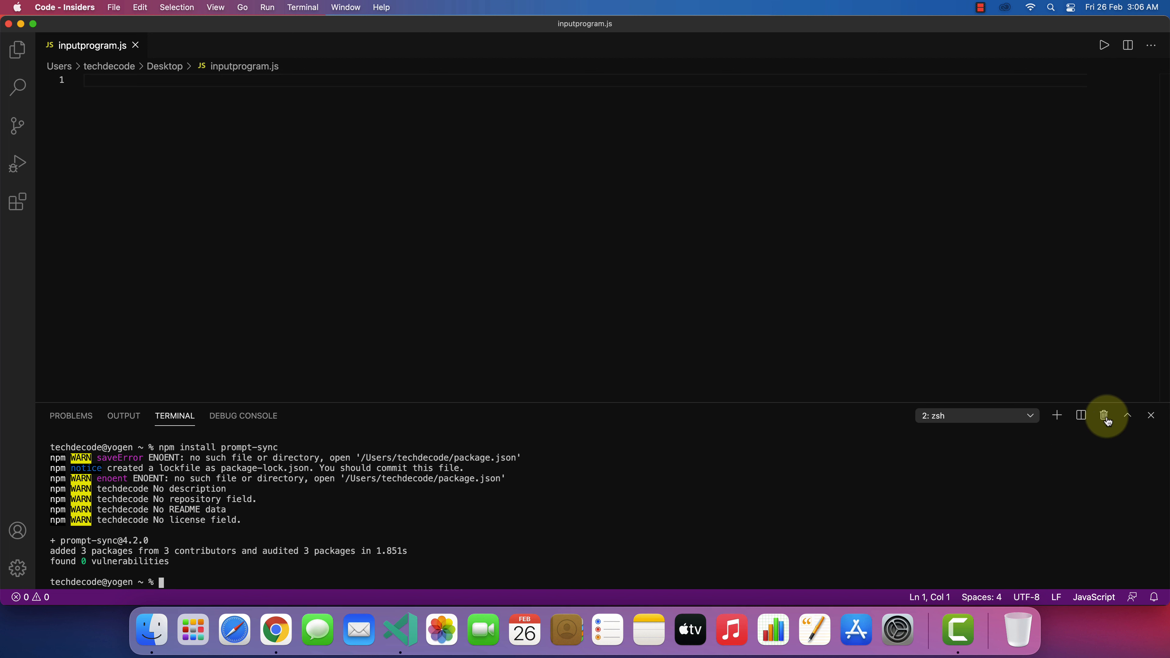
text(const)
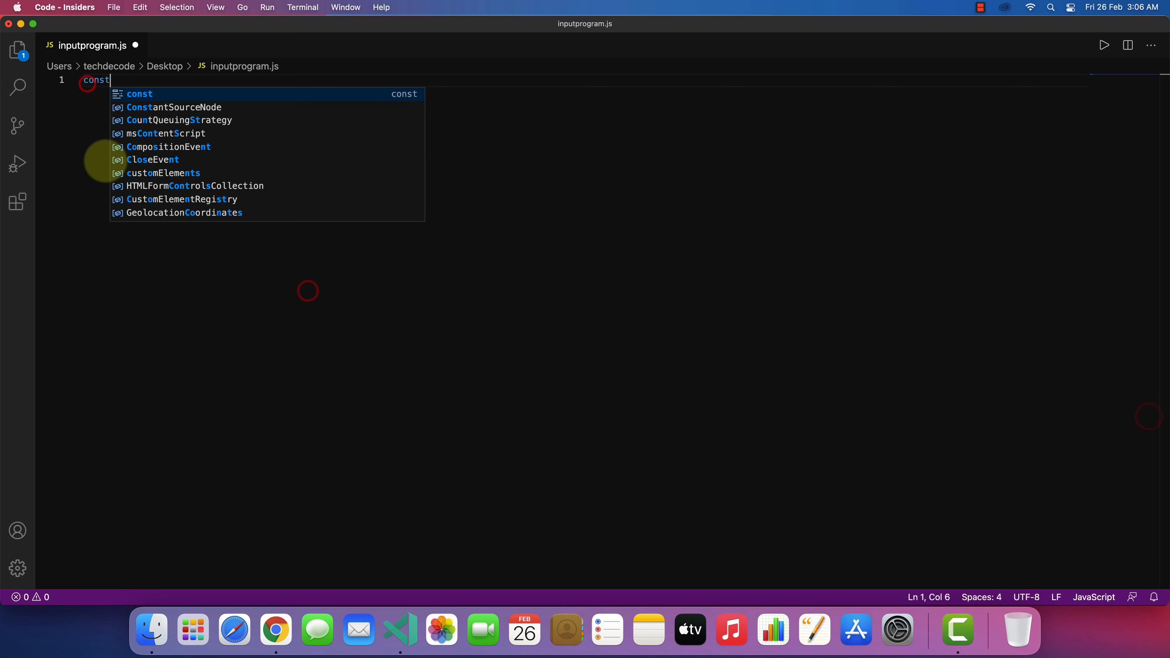
- Write prompt-sync code asking "Enter your first name : ", save and run it, hitting an ENXIO error
text(prompt = require('prompt-sync')();)
text(var fname = prompt()
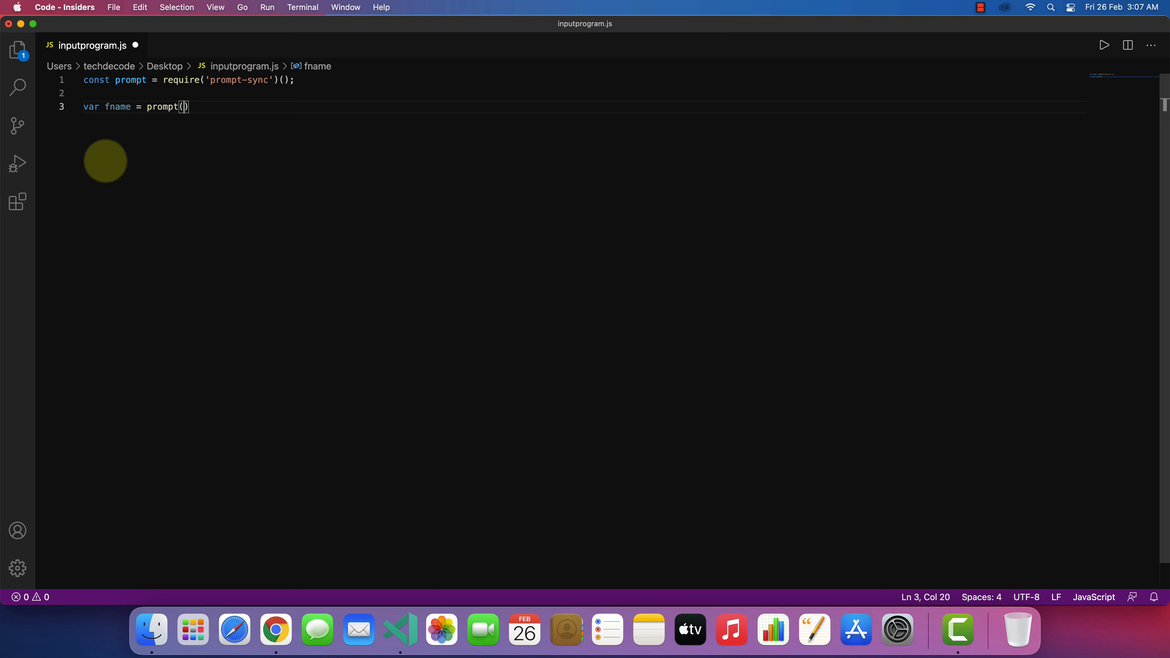
text("Enter your first name : ");)
text(console.log("Your Full Name is",fname,lname);)
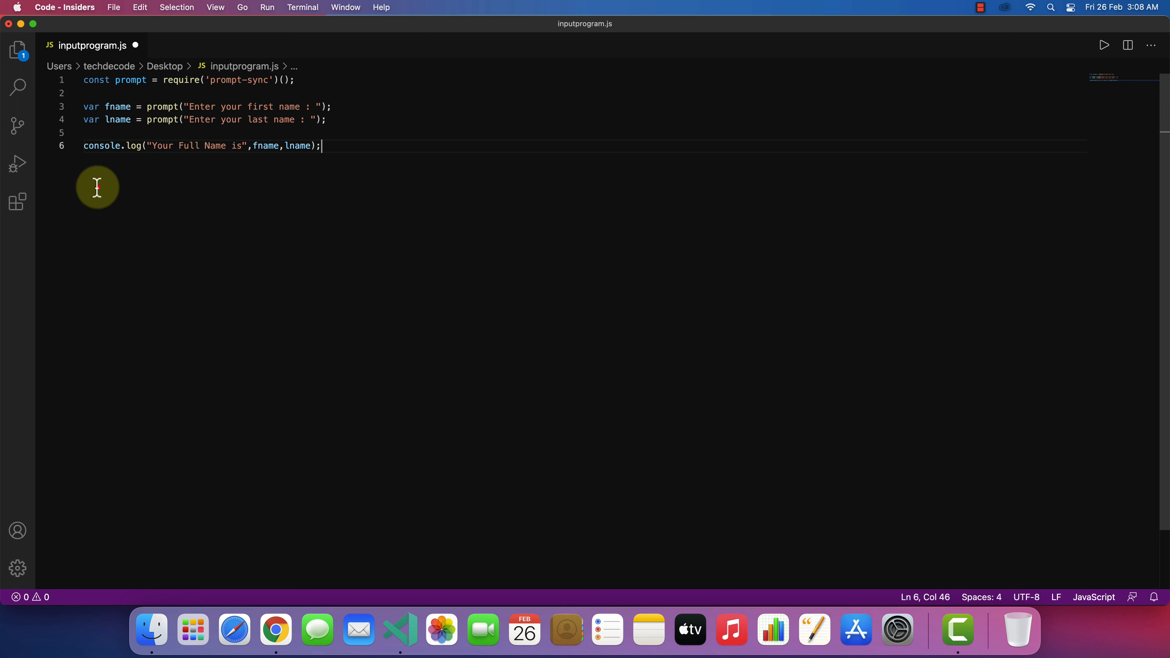
click(113, 7)
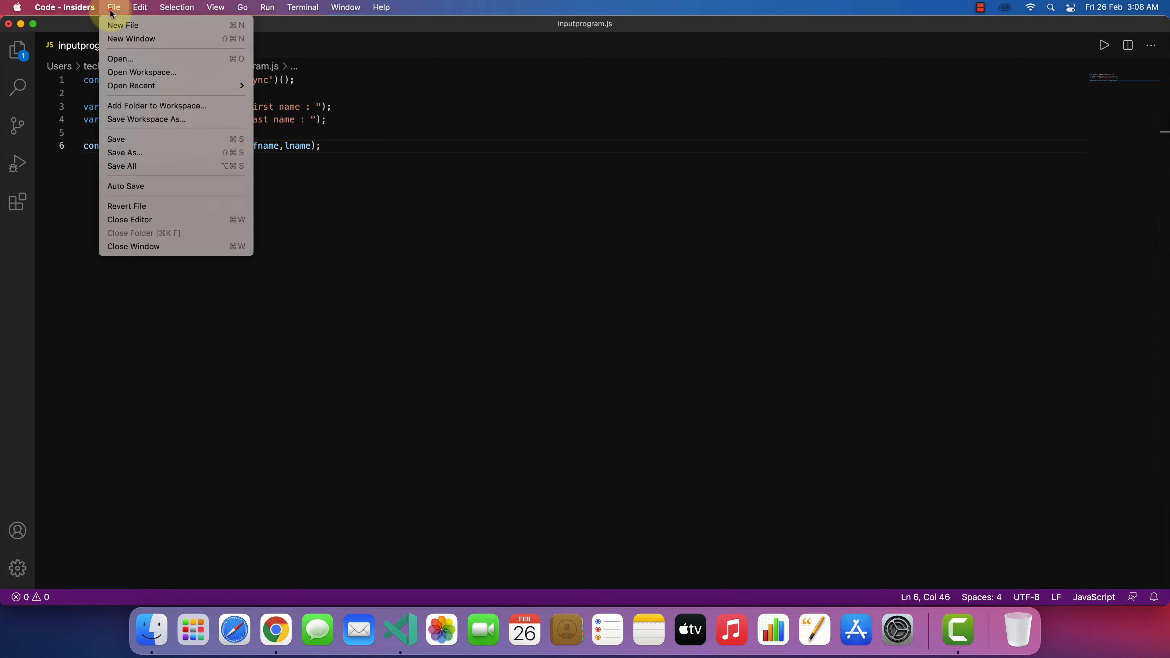
click(119, 138)
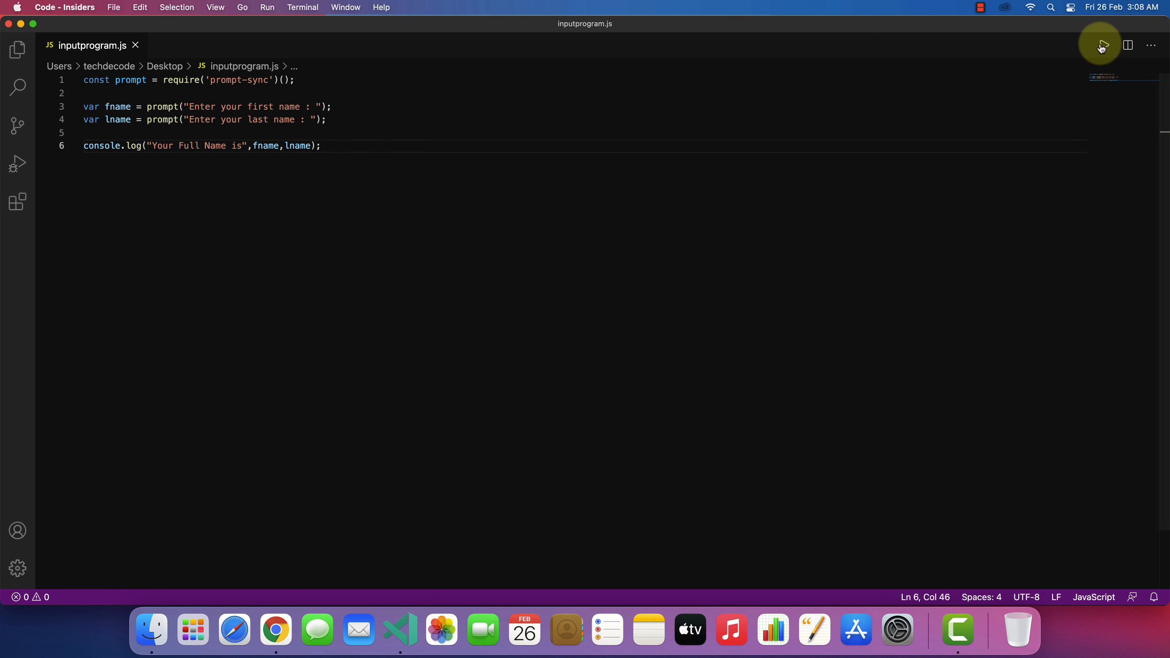
click(1101, 44)
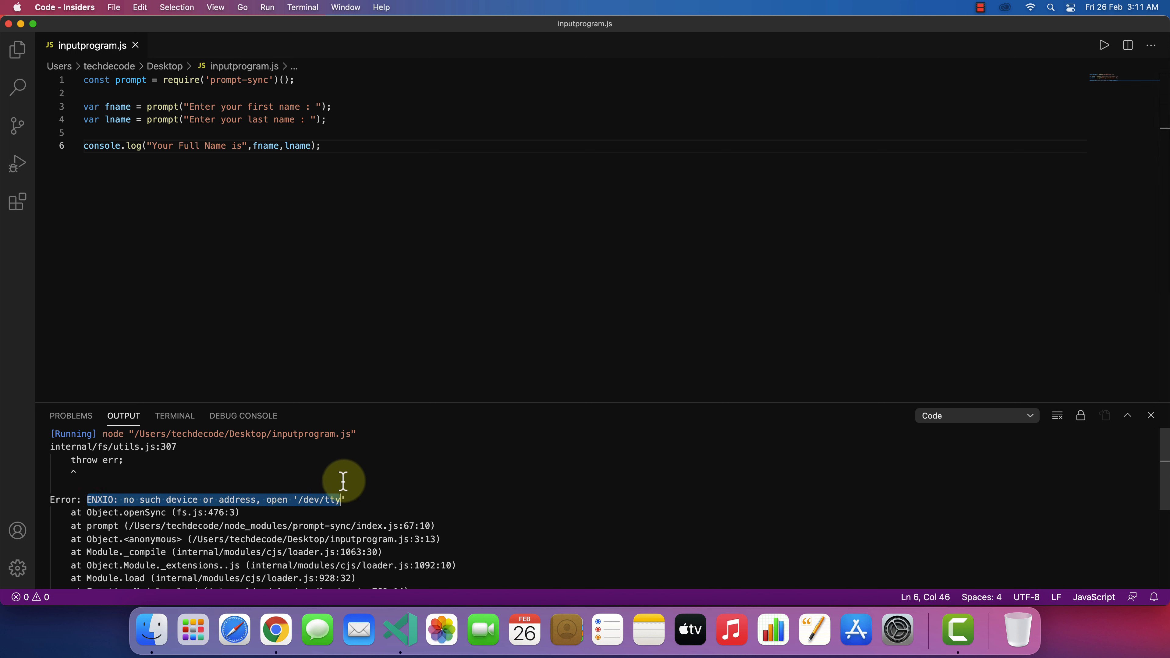
click(64, 7)
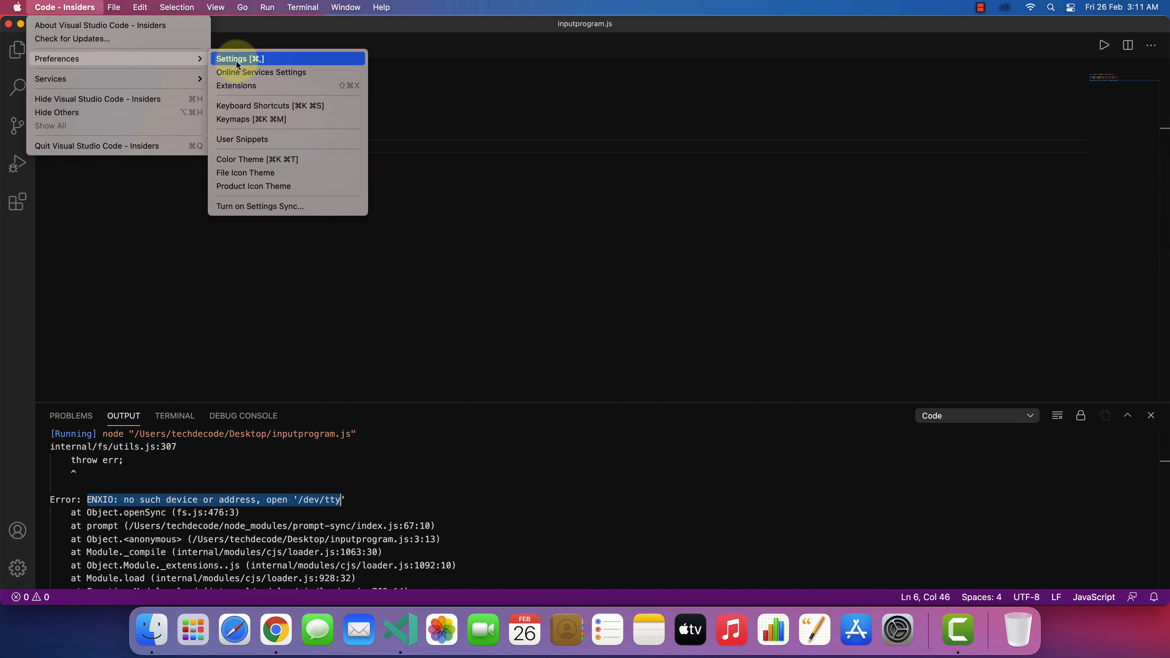
- Enable Code-runner: Run In Terminal in Settings and return to inputprogram.js
click(232, 60)
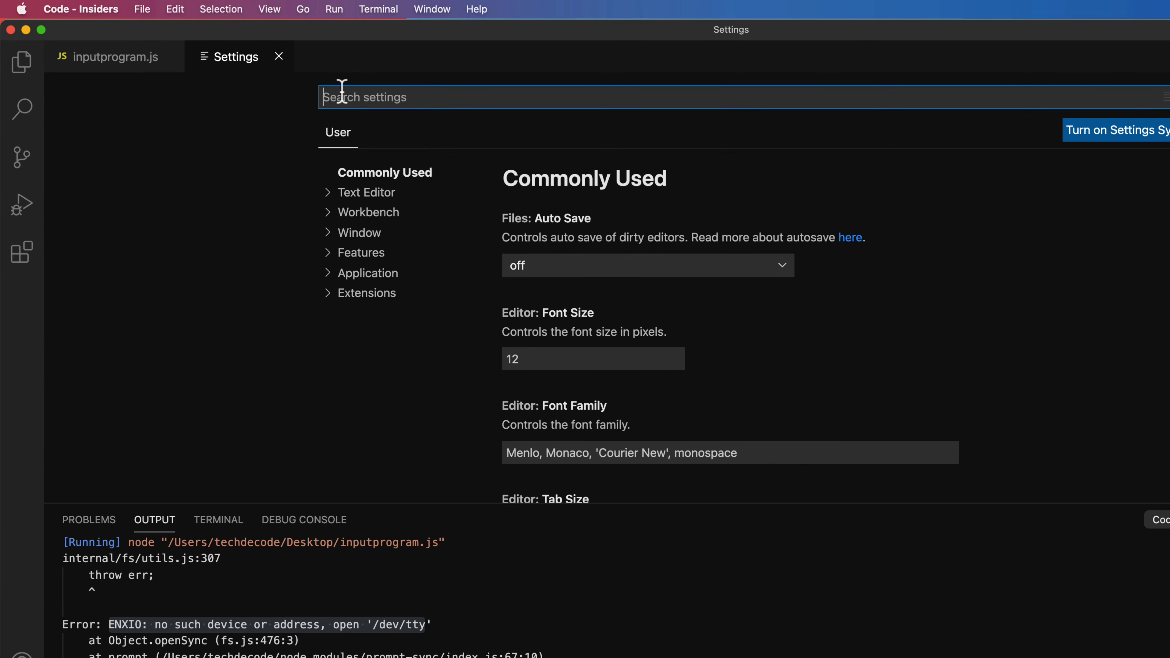
text(run in terminal)
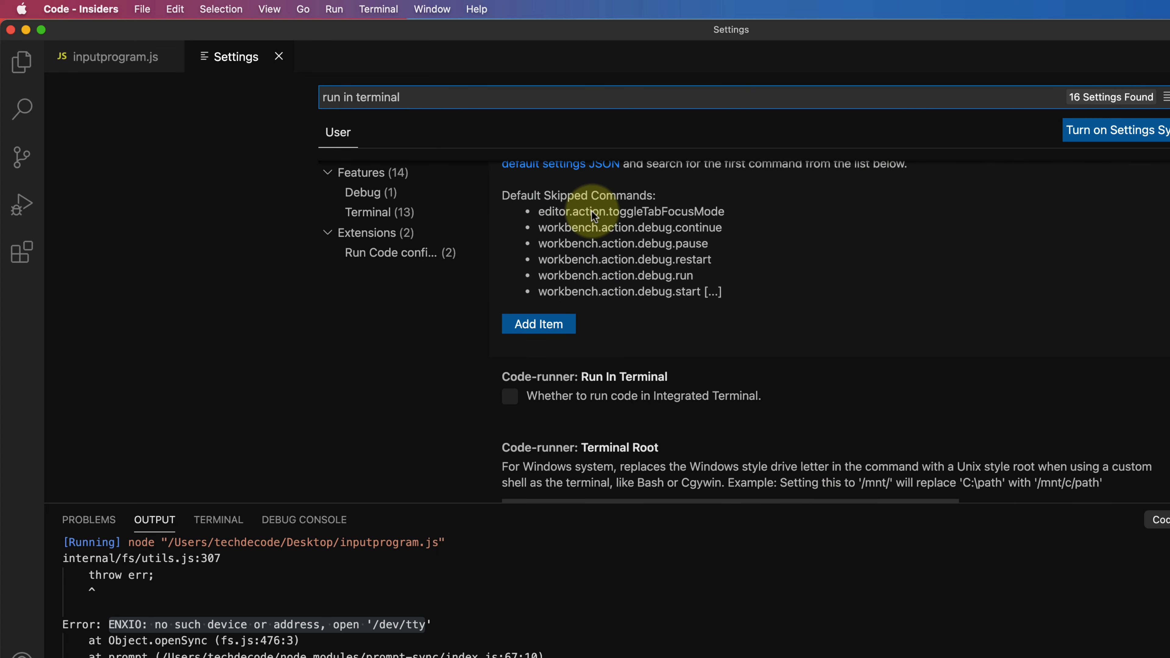
scroll(down, 3)
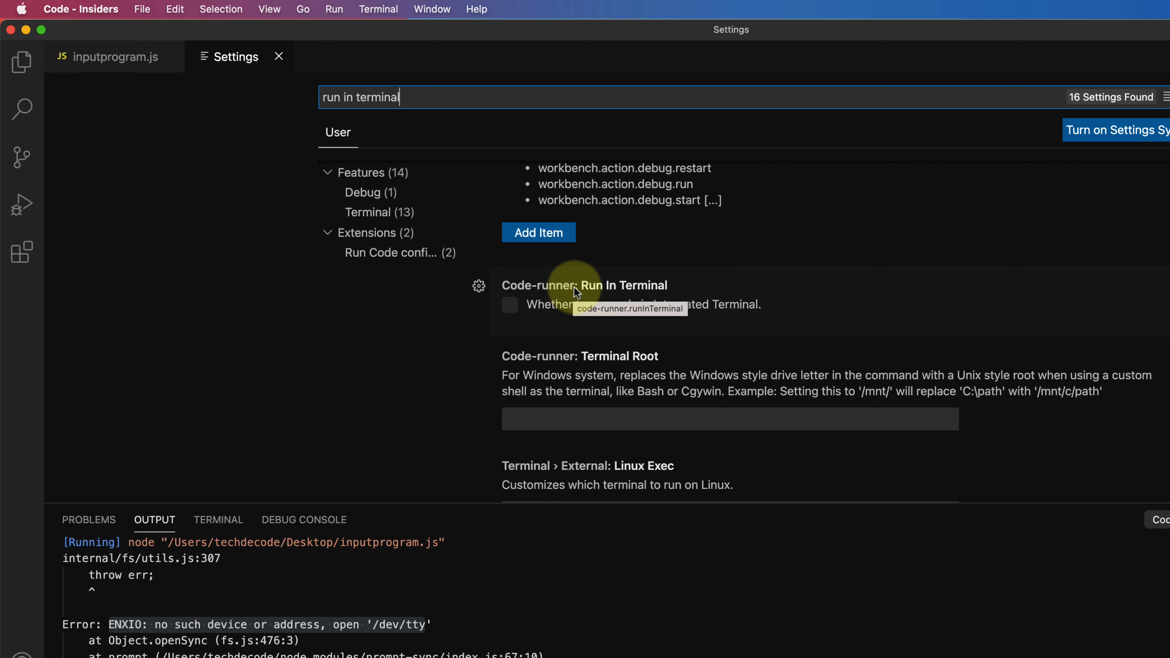
click(510, 305)
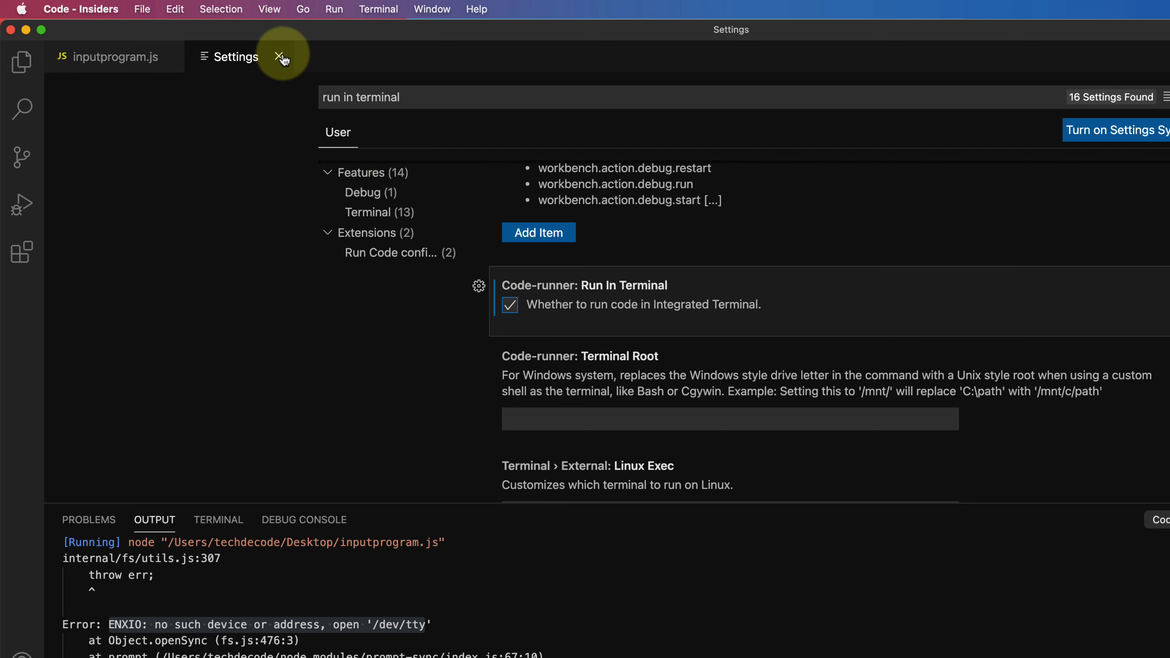
click(282, 57)
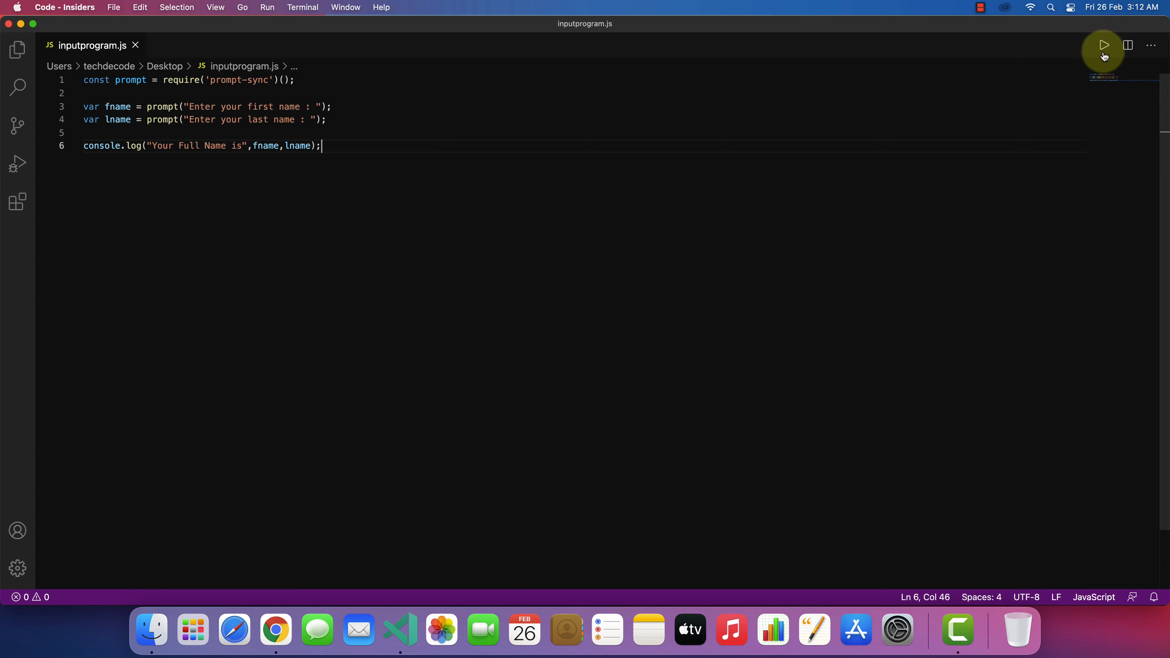
- Run inputprogram.js entering Tech and Decode, then highlight the Your Full Name is Tech Decode output
click(1103, 45)
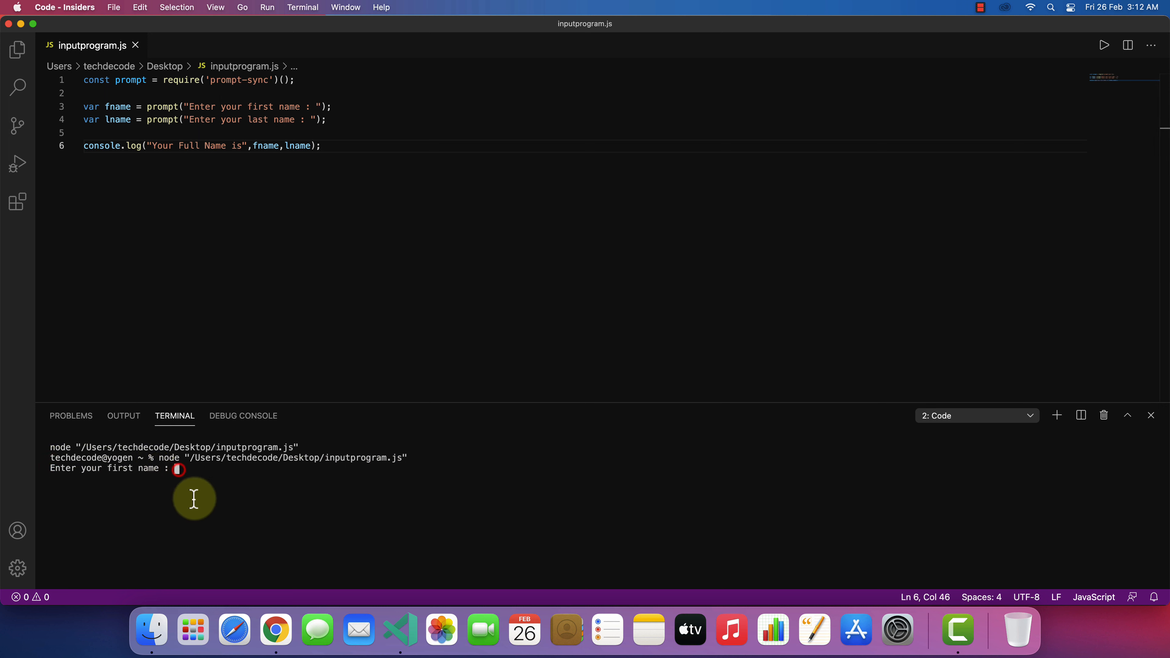
text(Tech)
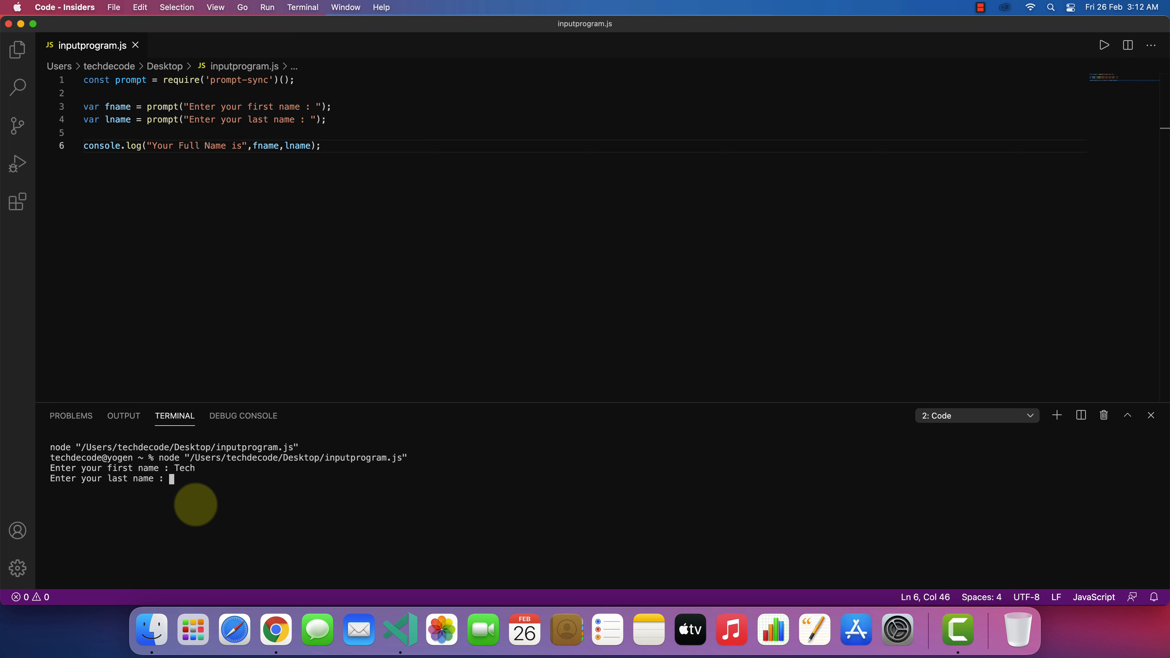
text(Decode)
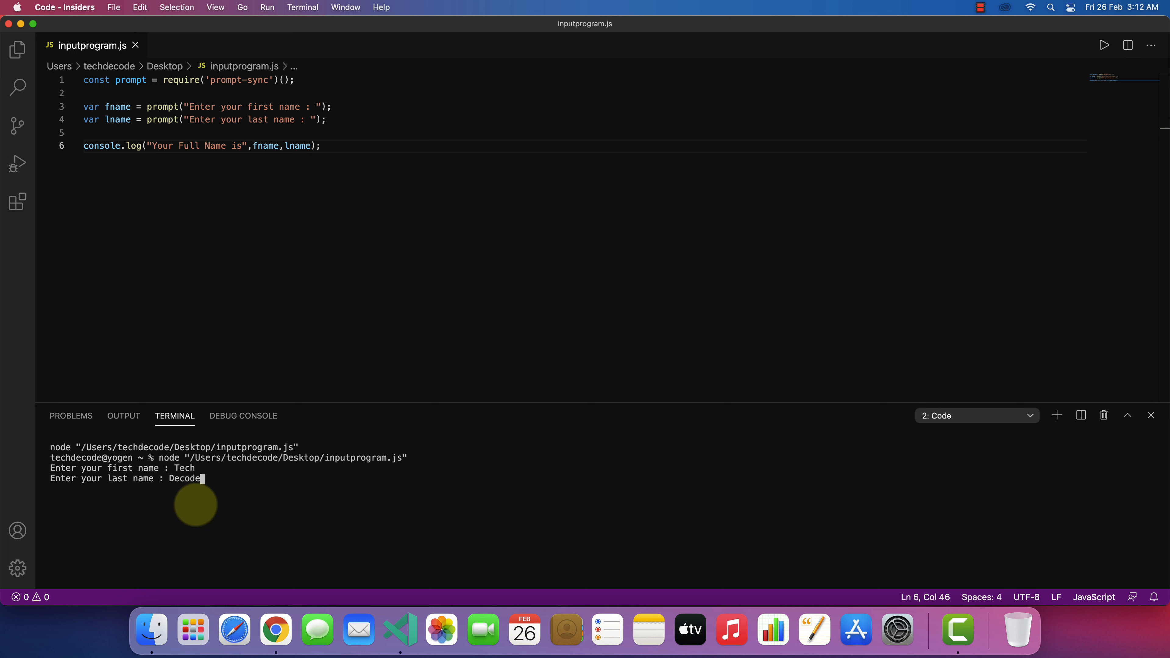
key(enter)
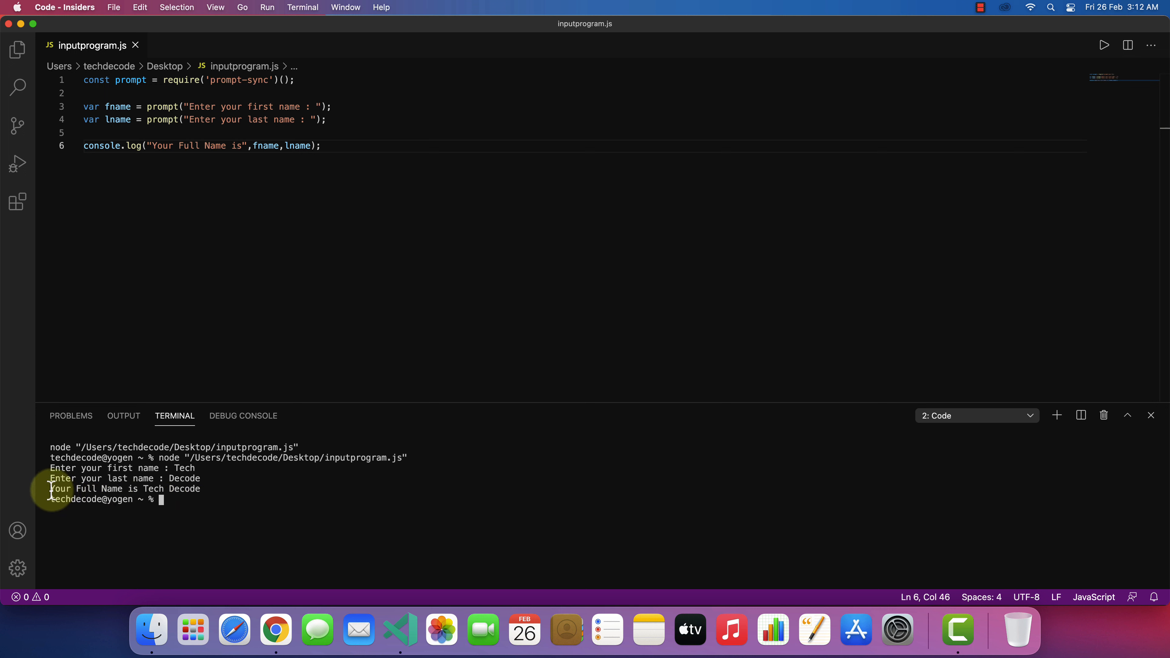
drag(50, 489, 200, 489)
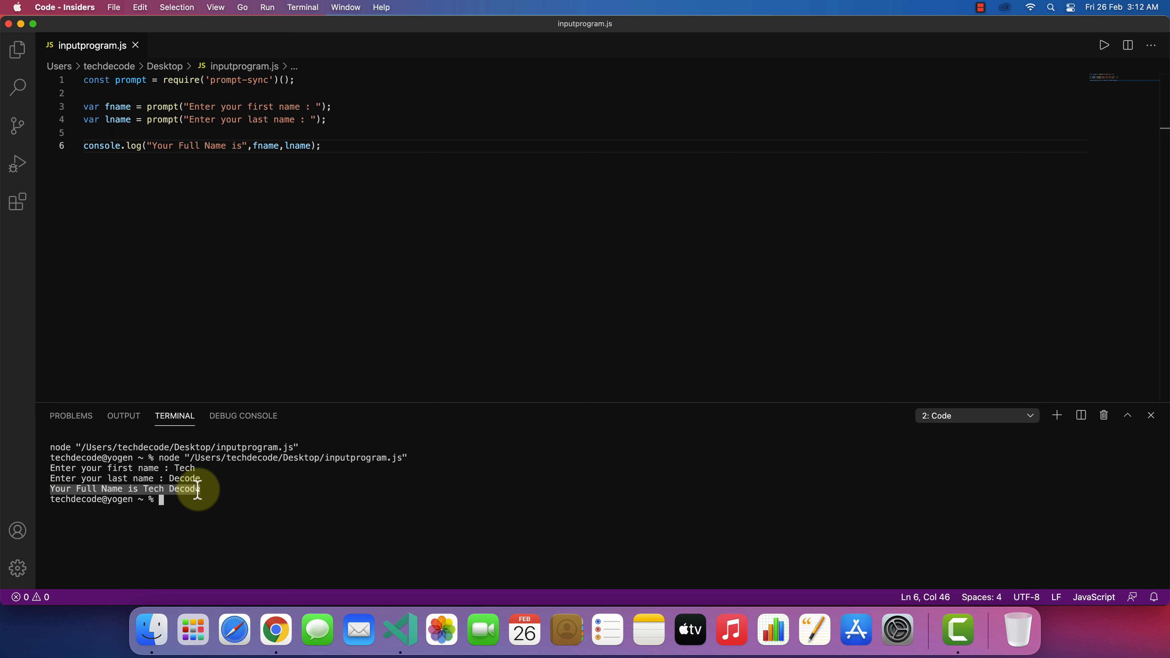